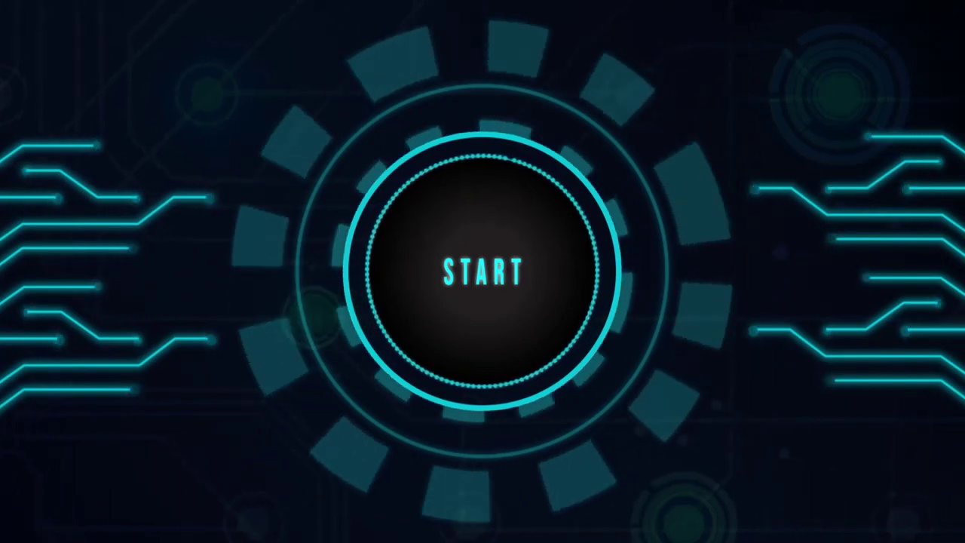
Walk through the Scanner declaration and the withdraw and deposit variables.
{"action": "left_click", "coordinate": [483, 271]}
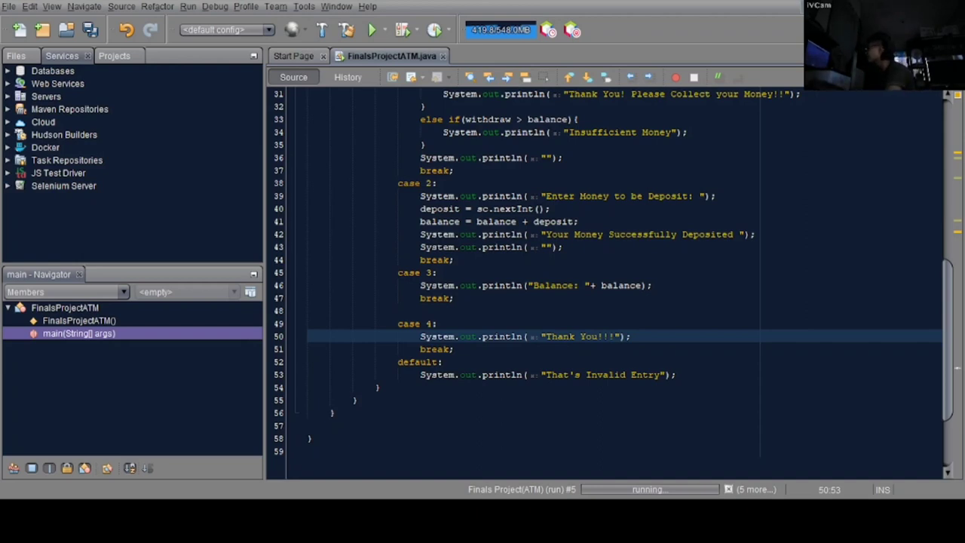
{"action": "scroll", "scroll_direction": "up", "scroll_amount": 3}
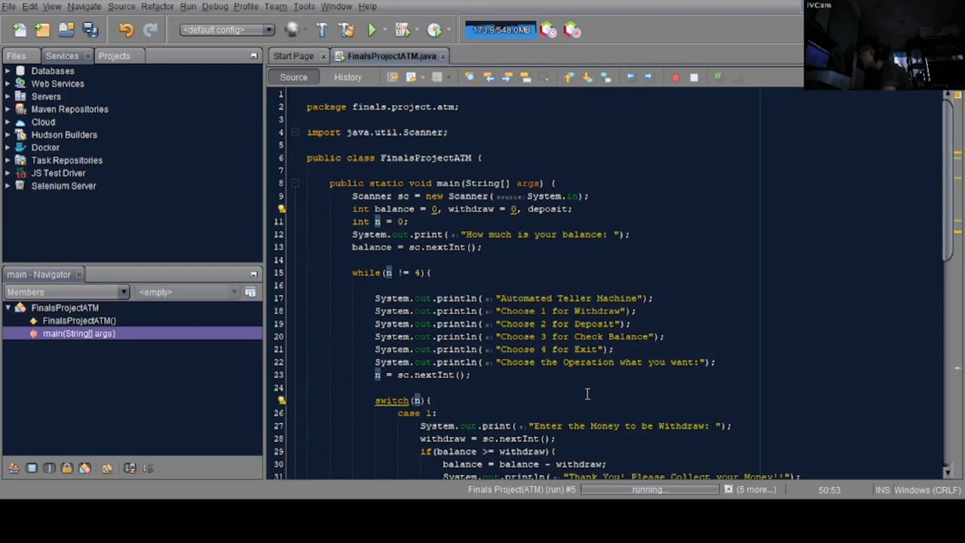
{"action": "scroll", "scroll_direction": "down", "scroll_amount": 3}
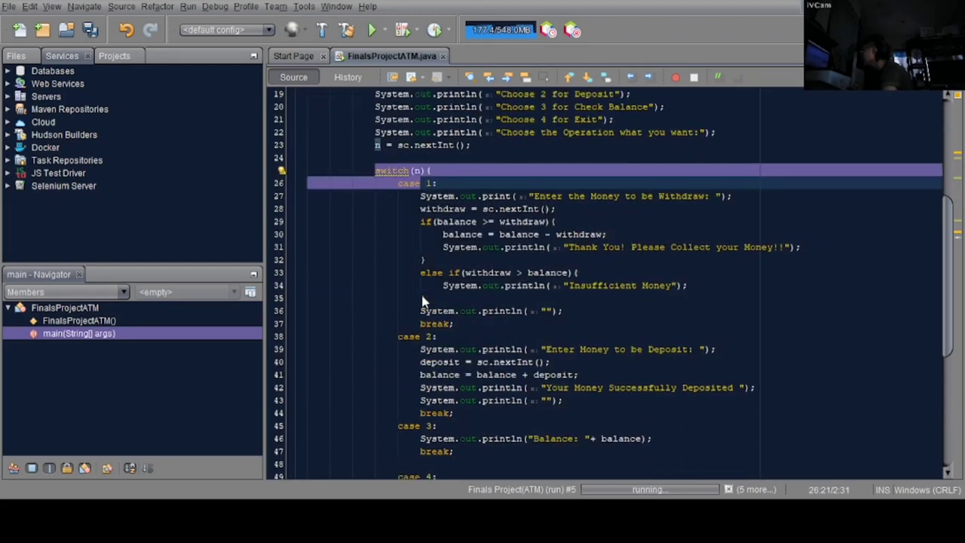
{"action": "scroll", "scroll_direction": "down", "scroll_amount": 3}
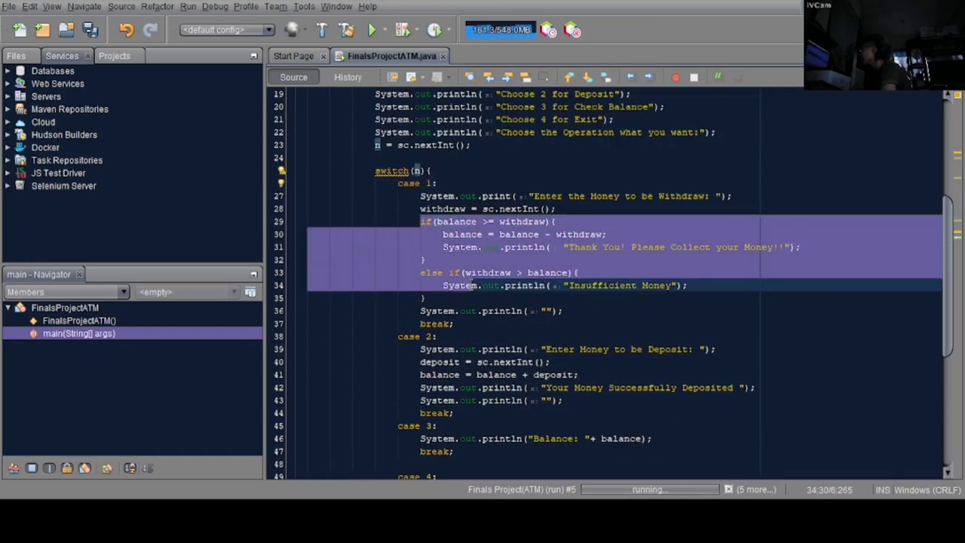
{"action": "scroll", "scroll_direction": "up", "scroll_amount": 3}
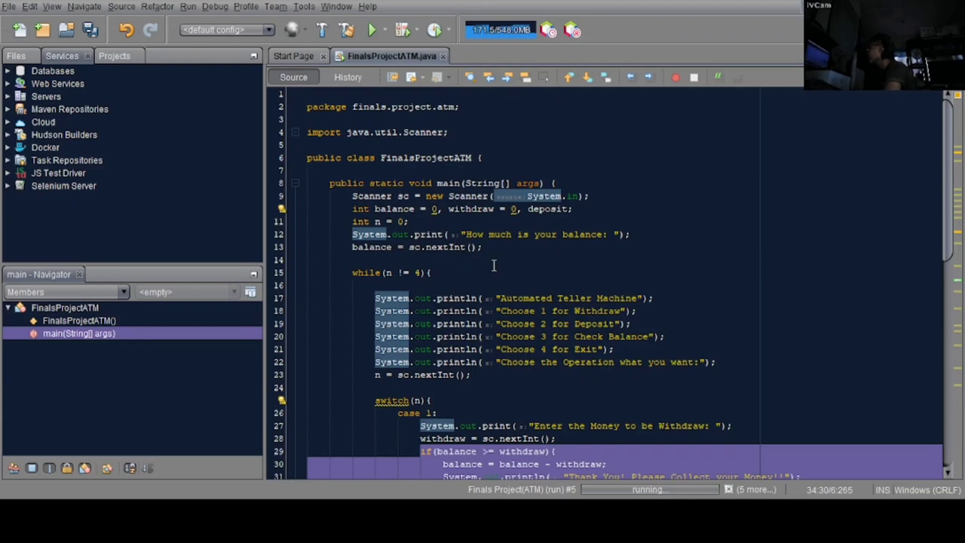
{"action": "mouse_move", "coordinate": [434, 255]}
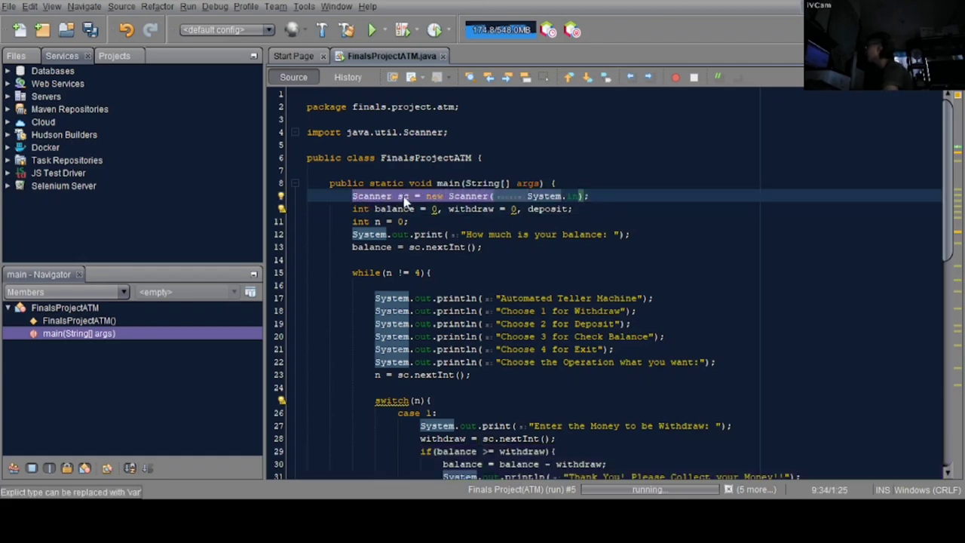
{"action": "left_click", "coordinate": [402, 196]}
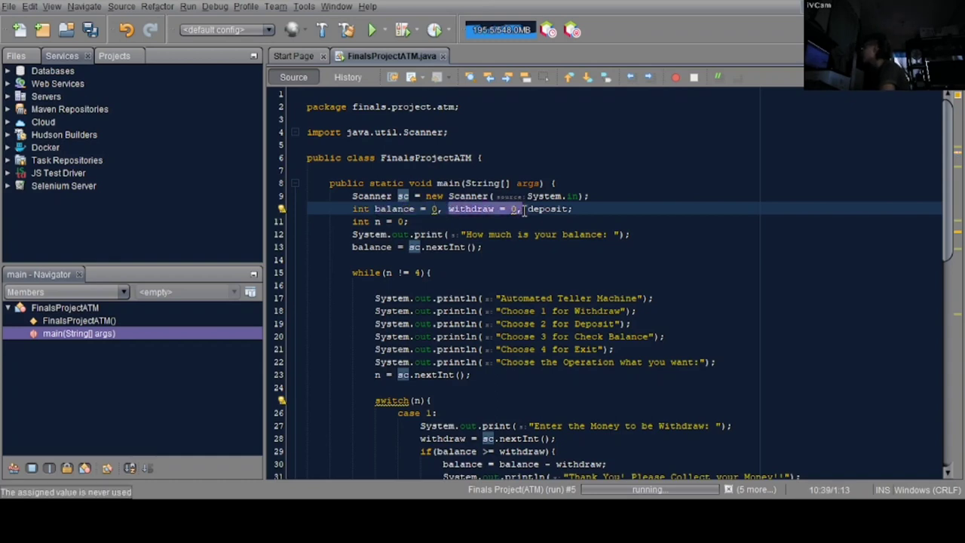
{"action": "left_click", "coordinate": [546, 209]}
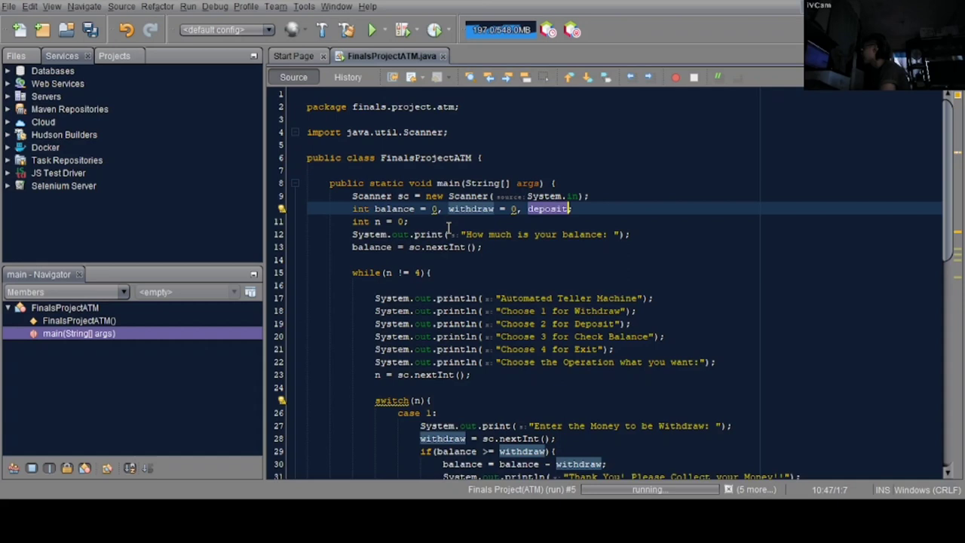
{"action": "left_click", "coordinate": [355, 221]}
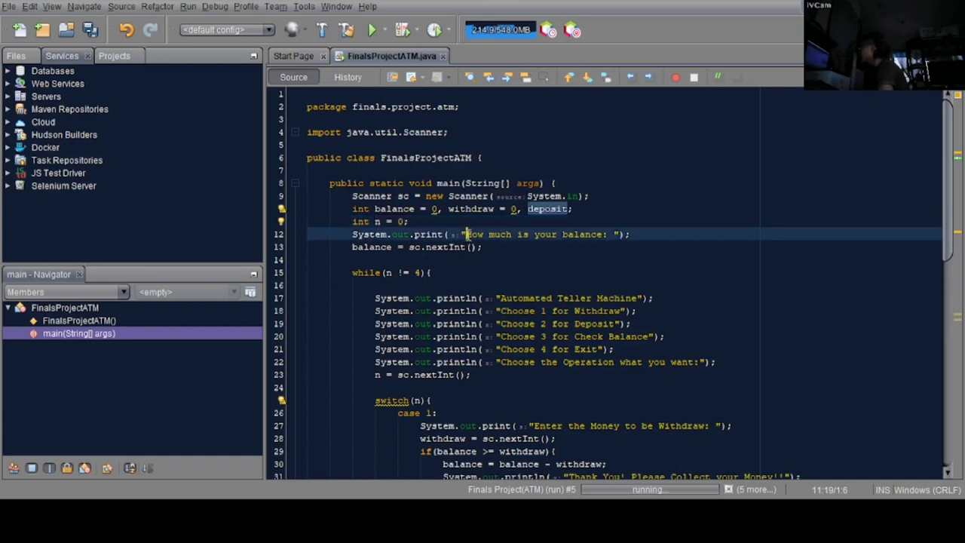
Explain the starting-balance prompt and the while loop that ends on choice 4.
{"action": "double_click", "coordinate": [537, 233]}
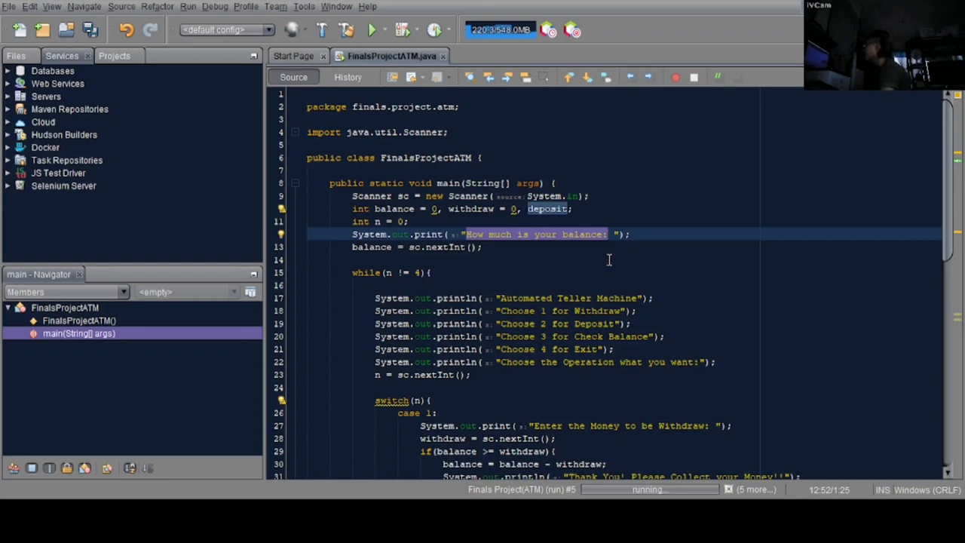
{"action": "left_click", "coordinate": [396, 246]}
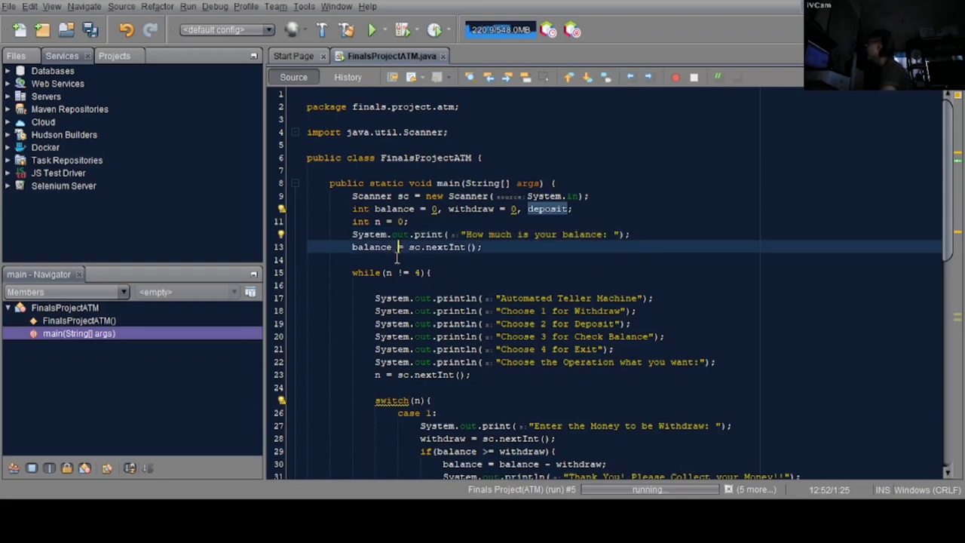
{"action": "left_click", "coordinate": [371, 247]}
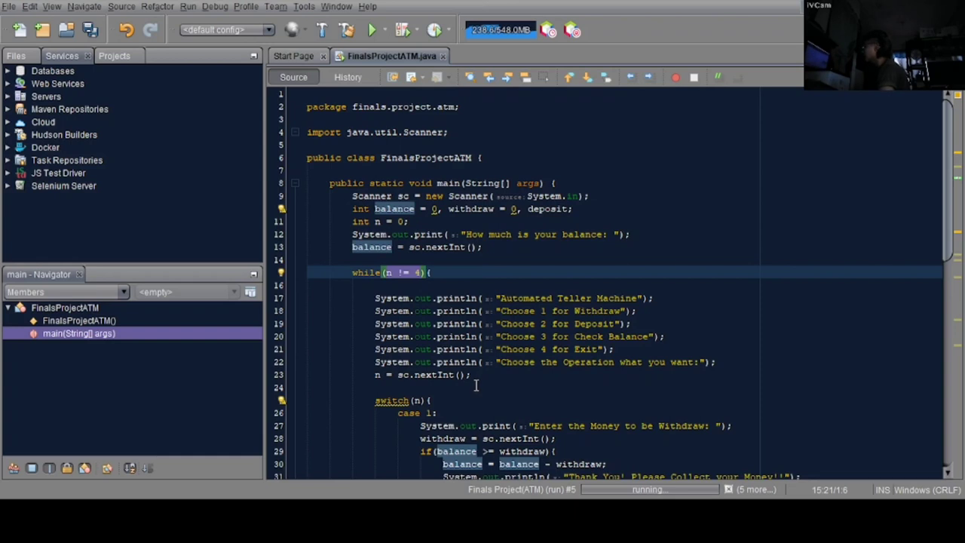
{"action": "left_click", "coordinate": [418, 272]}
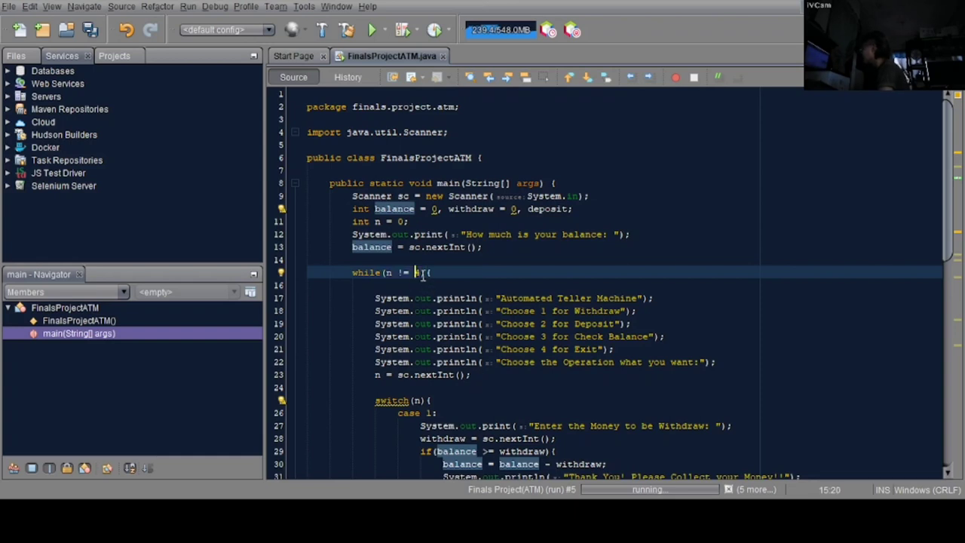
{"action": "type", "text": "4"}
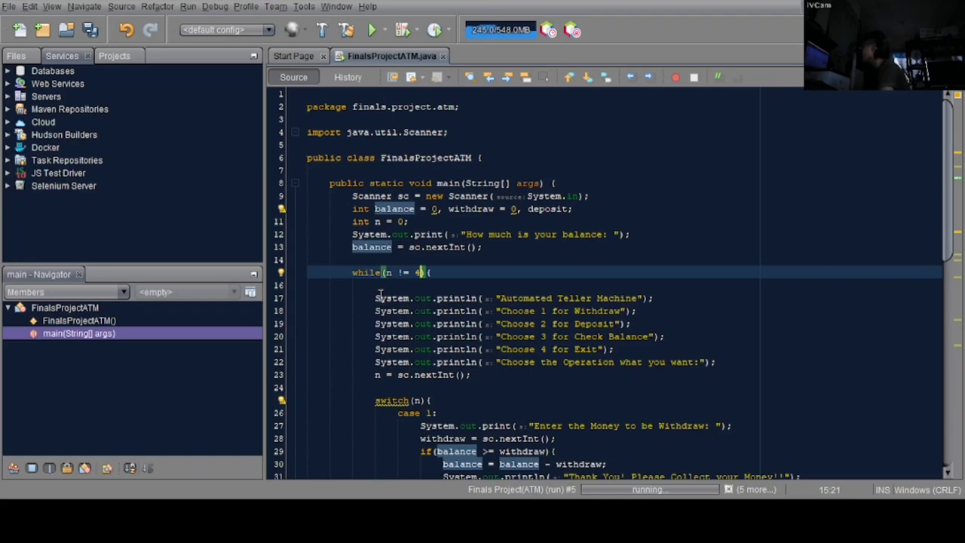
{"action": "left_click_drag", "start_coordinate": [374, 297], "coordinate": [639, 362]}
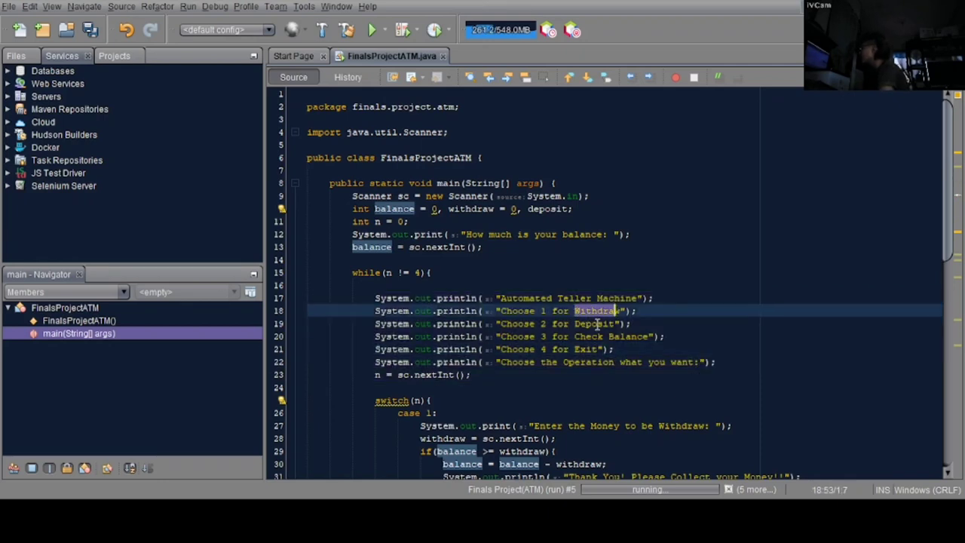
Explain the Withdraw menu option and how case 1 reads the withdraw amount.
{"action": "left_click", "coordinate": [625, 336]}
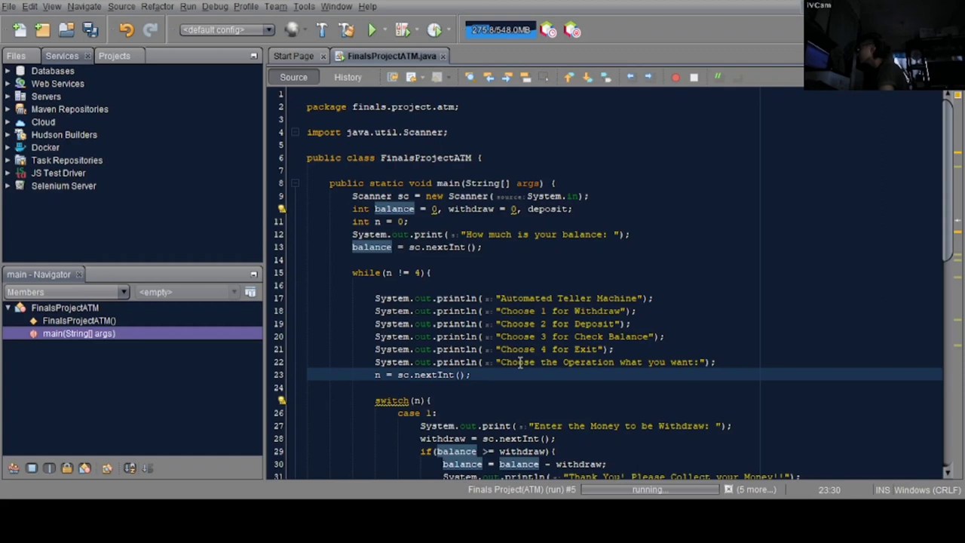
{"action": "mouse_move", "coordinate": [527, 317]}
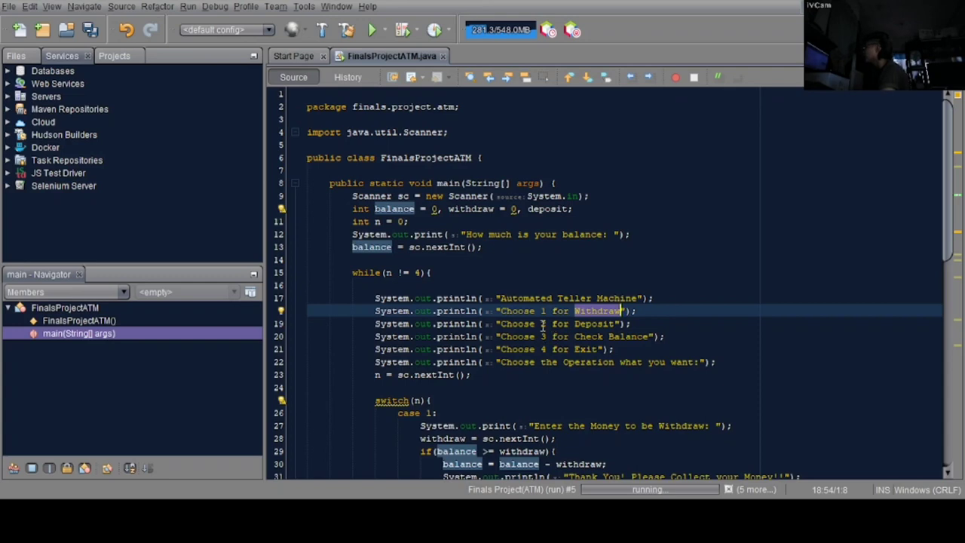
{"action": "left_click", "coordinate": [541, 324]}
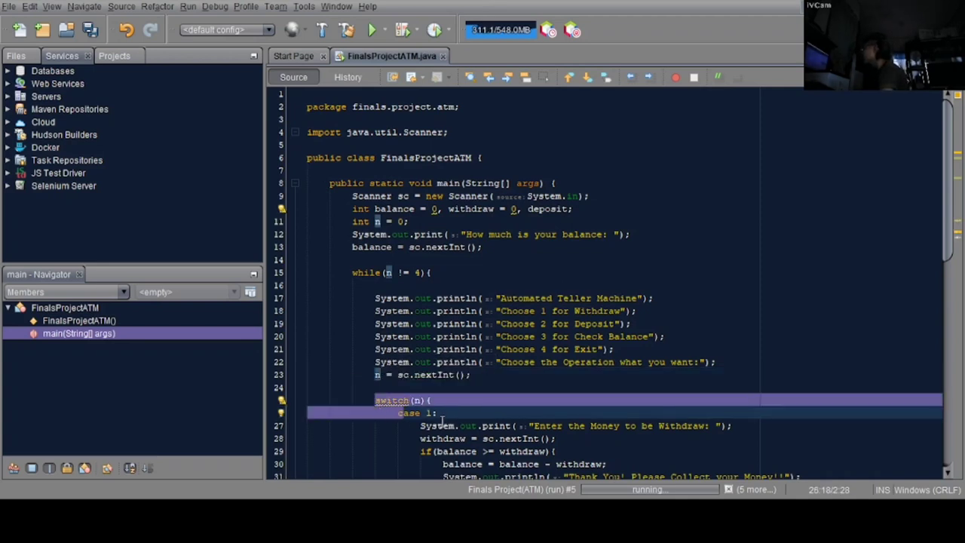
{"action": "scroll", "scroll_direction": "down", "scroll_amount": 3}
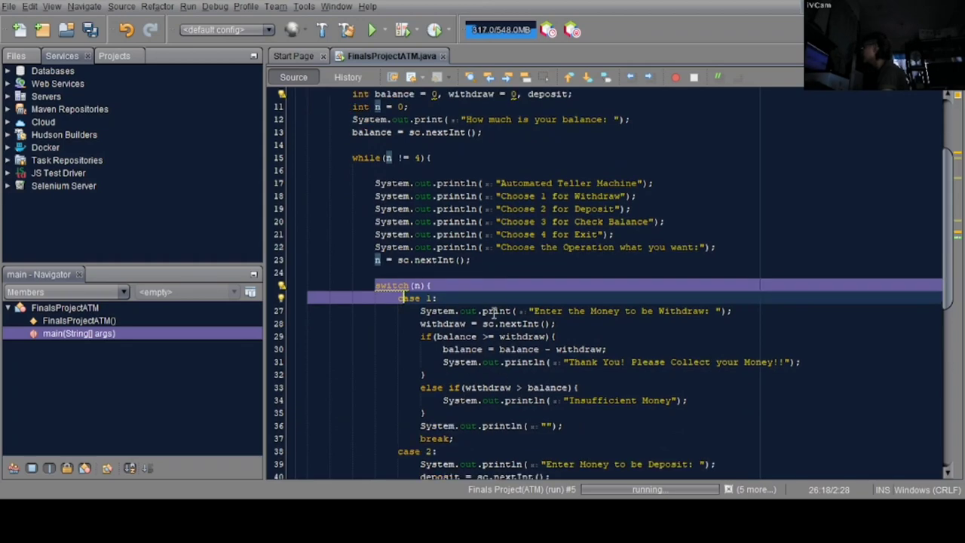
{"action": "left_click", "coordinate": [633, 209]}
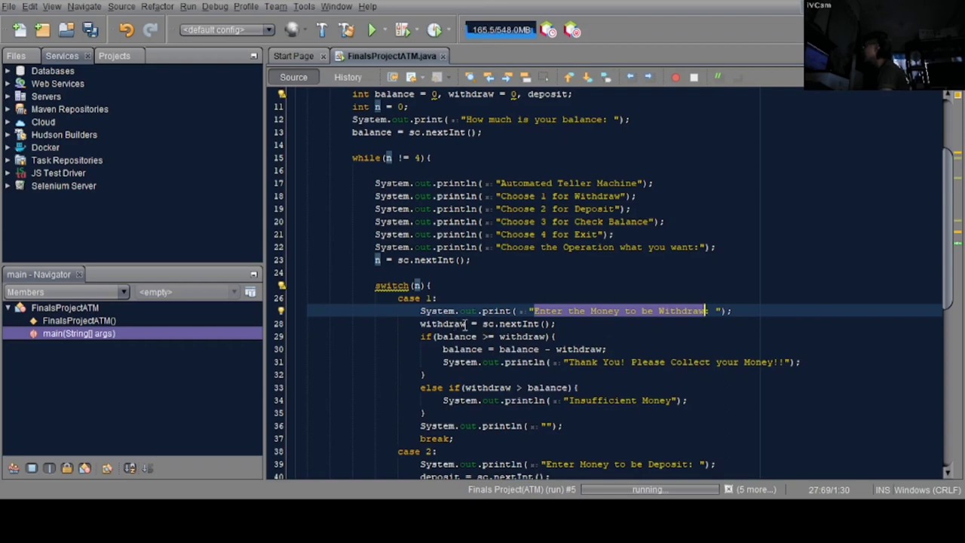
{"action": "left_click", "coordinate": [441, 323]}
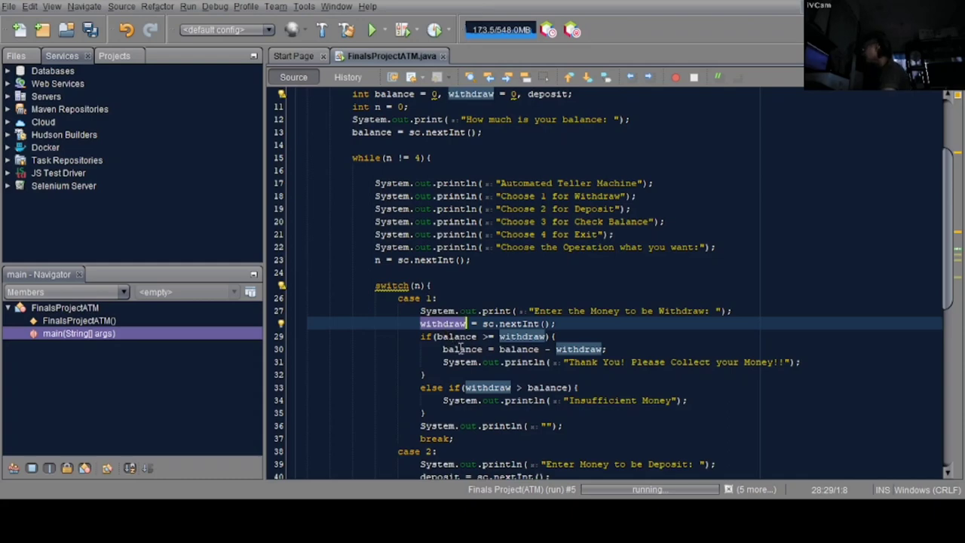
Explain the withdrawal balance check, subtraction, and the insufficient-money branch.
{"action": "scroll", "scroll_direction": "down", "scroll_amount": 3}
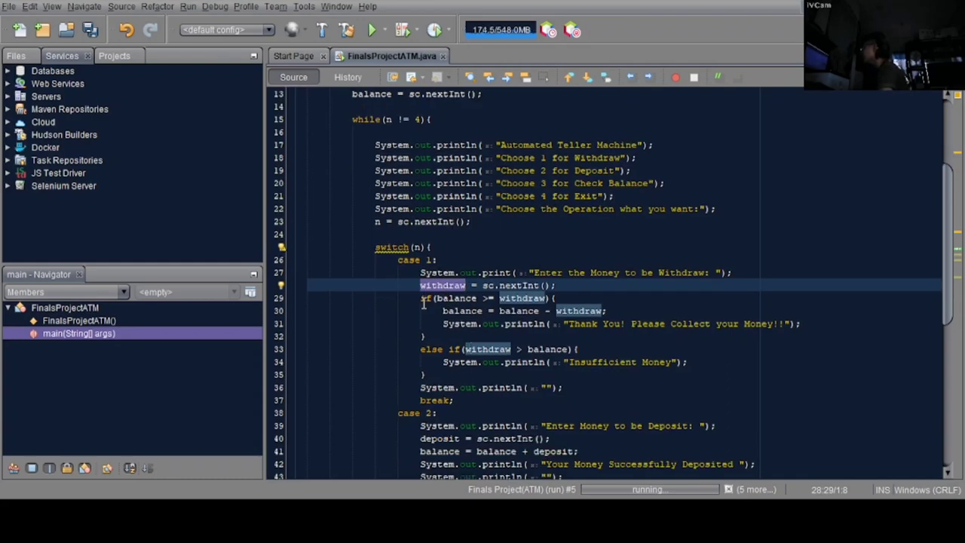
{"action": "left_click", "coordinate": [430, 298]}
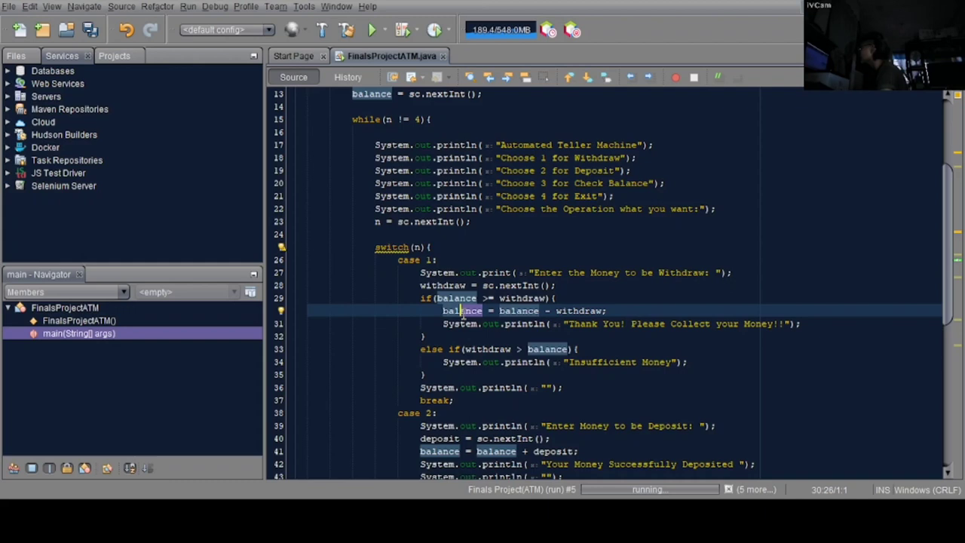
{"action": "left_click", "coordinate": [515, 310]}
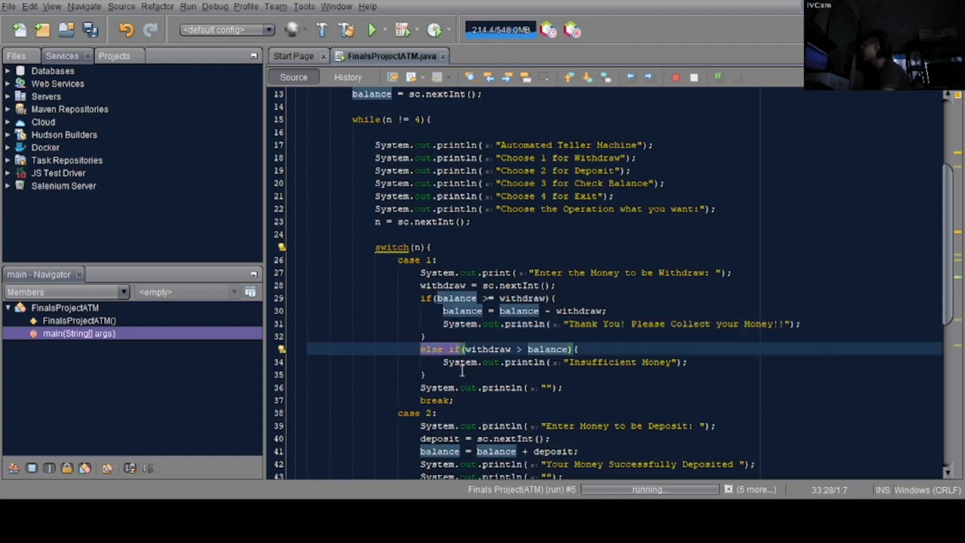
{"action": "double_click", "coordinate": [486, 349]}
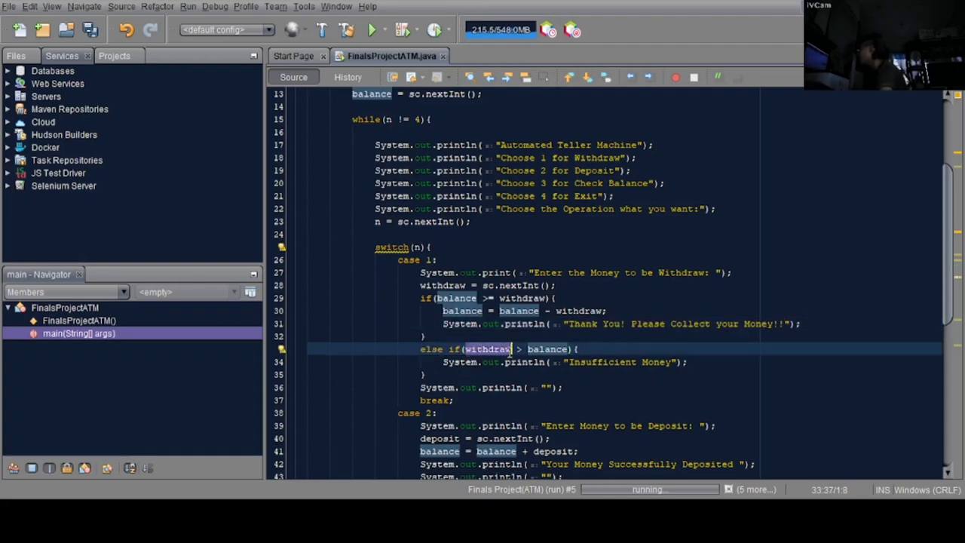
{"action": "left_click", "coordinate": [561, 349]}
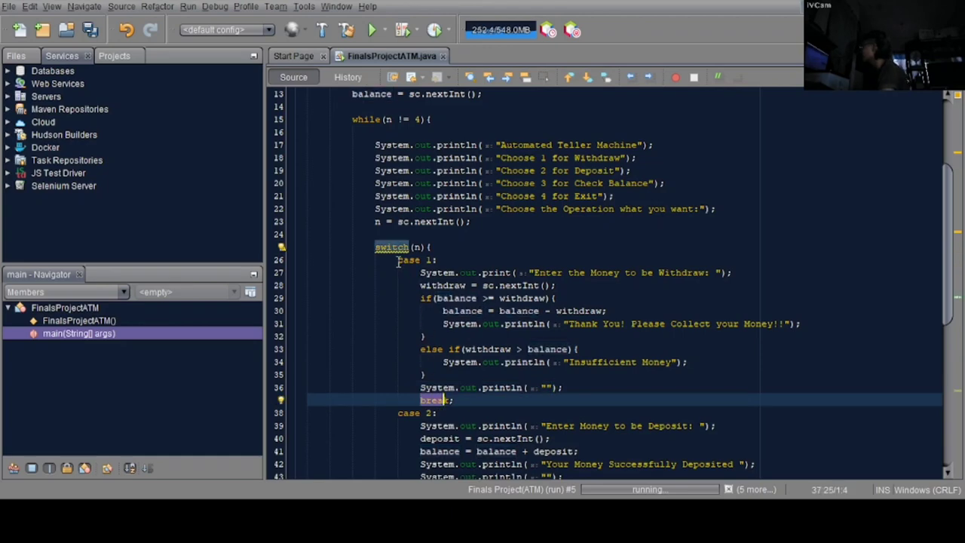
Explain the deposit case reading the amount and adding it to balance.
{"action": "left_click", "coordinate": [472, 425]}
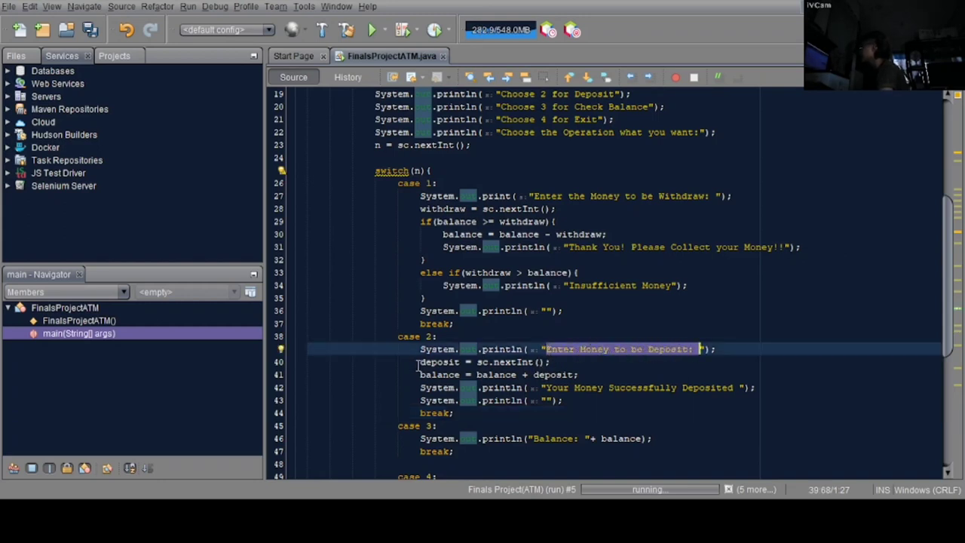
{"action": "left_click", "coordinate": [467, 361]}
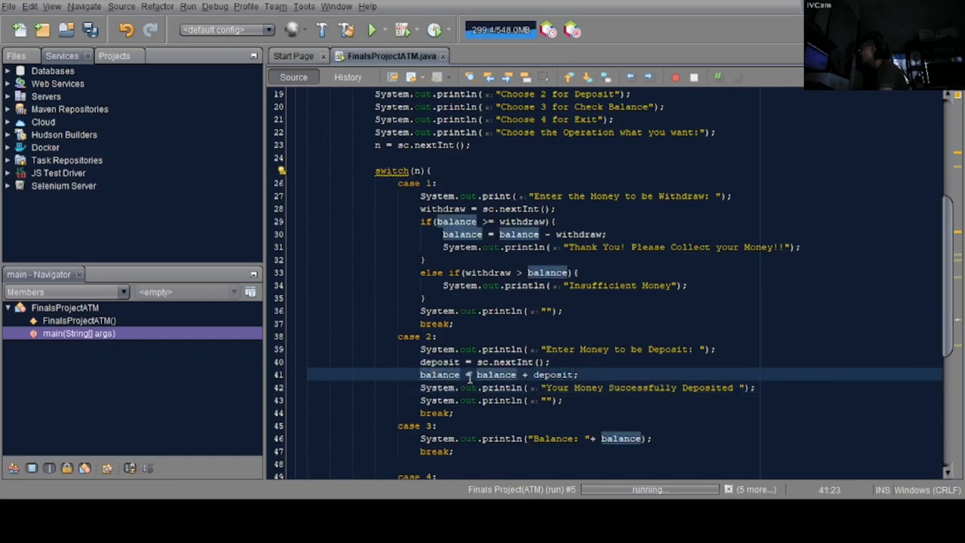
{"action": "double_click", "coordinate": [439, 375]}
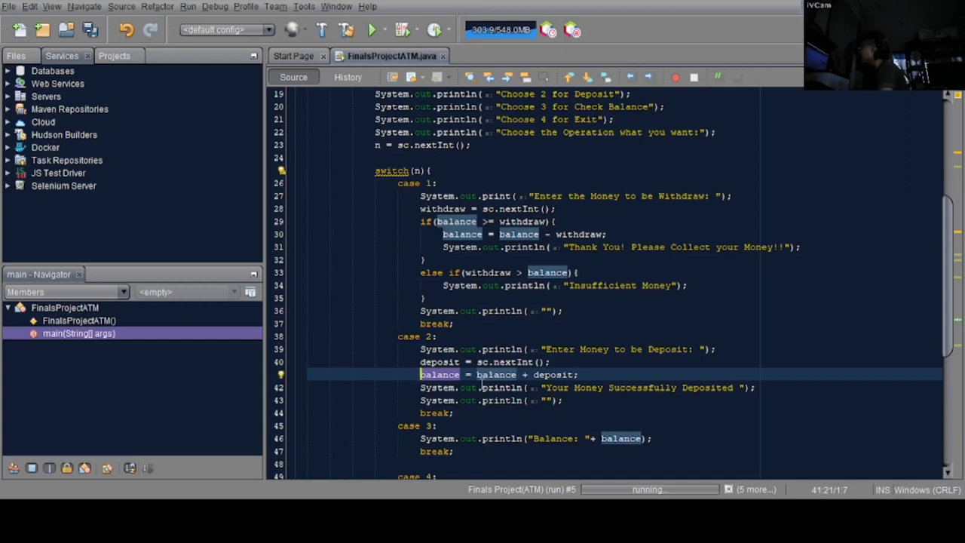
{"action": "left_click", "coordinate": [494, 375]}
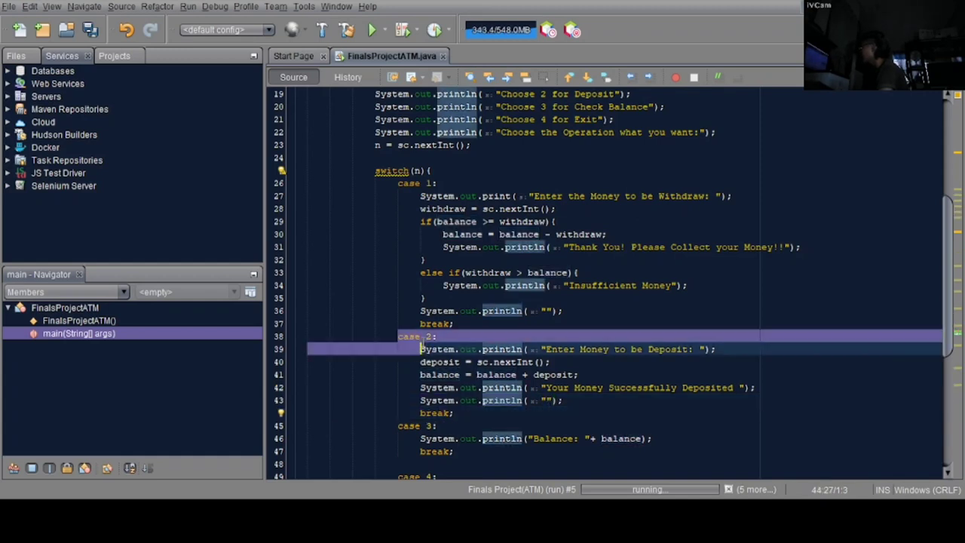
{"action": "left_click_drag", "start_coordinate": [420, 349], "coordinate": [454, 413]}
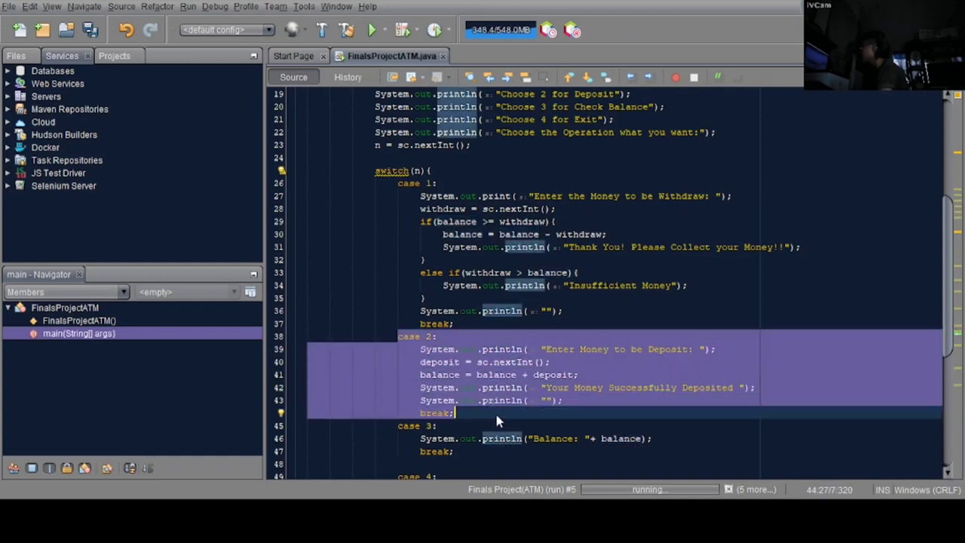
Explain the case 3 block that prints the current balance.
{"action": "scroll", "scroll_direction": "down", "scroll_amount": 3}
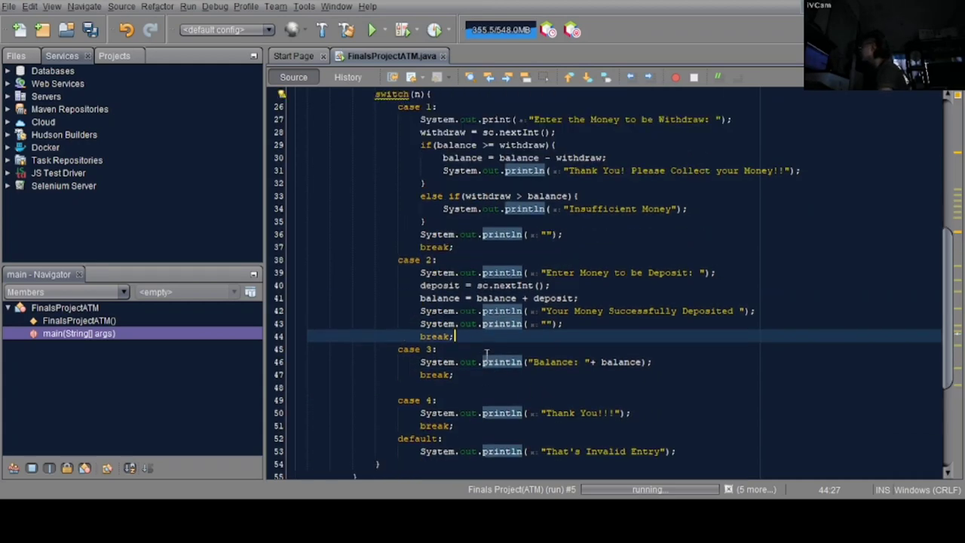
{"action": "scroll", "scroll_direction": "up", "scroll_amount": 3}
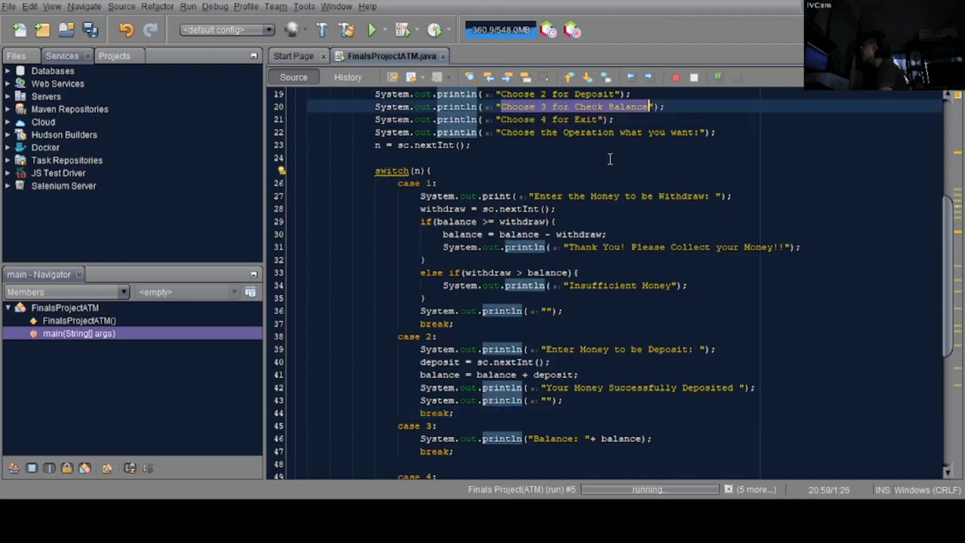
{"action": "scroll", "scroll_direction": "down", "scroll_amount": 3}
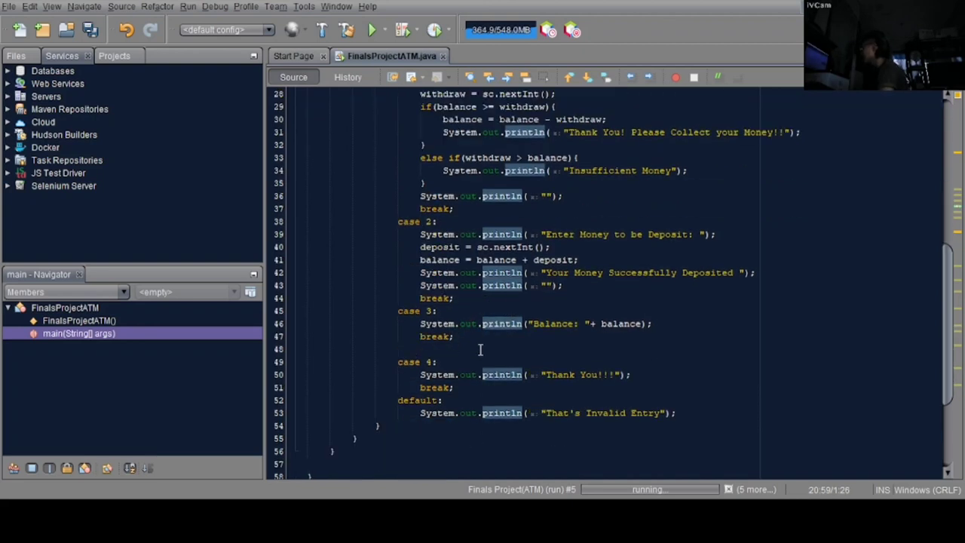
{"action": "left_click", "coordinate": [537, 324]}
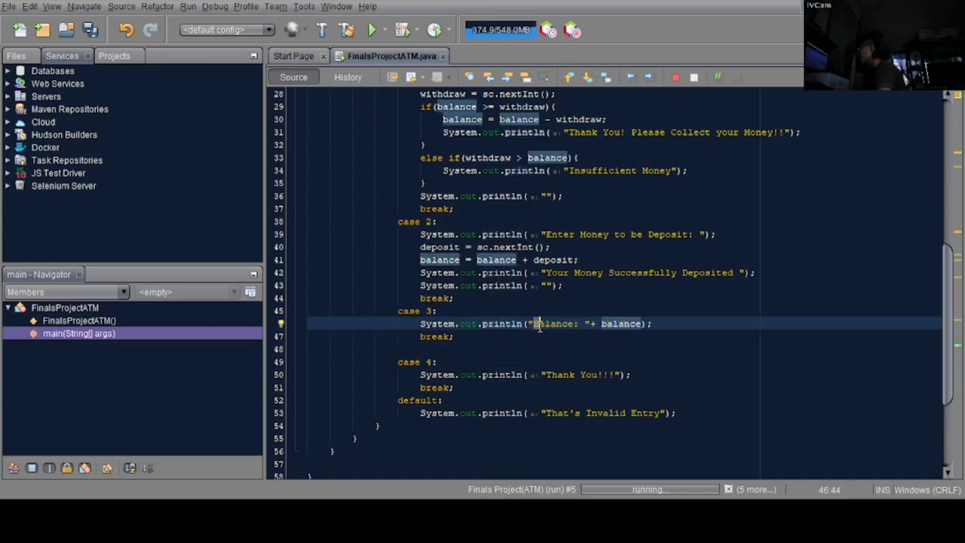
{"action": "double_click", "coordinate": [554, 324]}
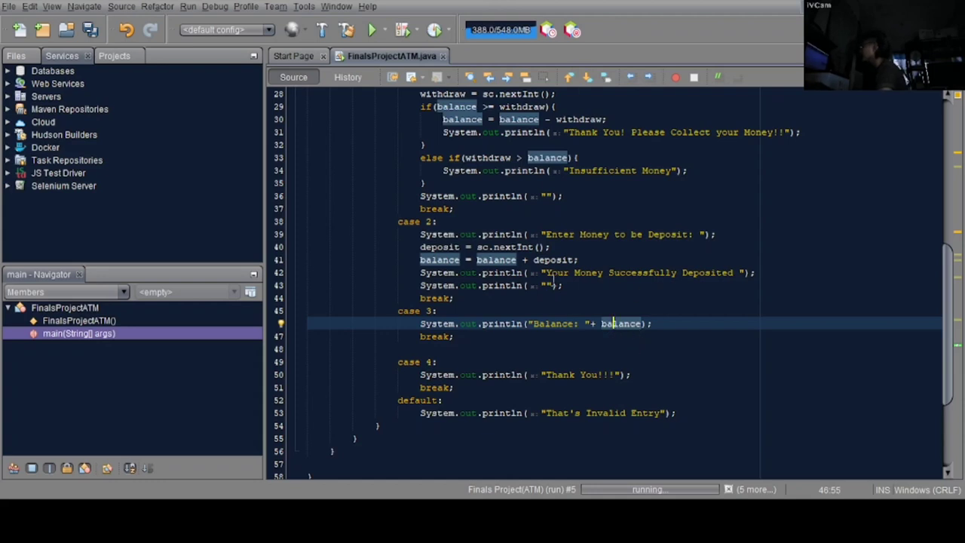
{"action": "left_click", "coordinate": [448, 335]}
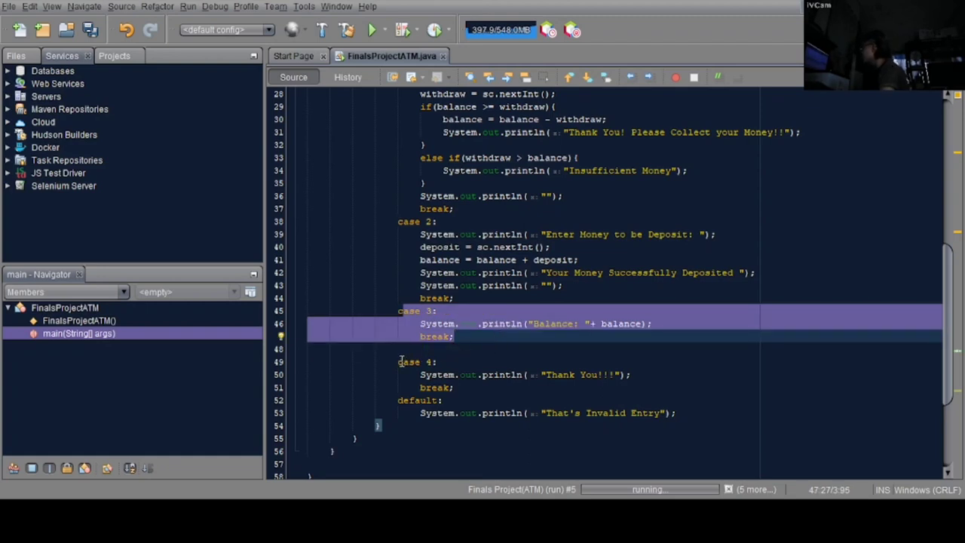
Explain the That's Invalid Entry default case and rerun the ATM project.
{"action": "scroll", "scroll_direction": "up", "scroll_amount": 3}
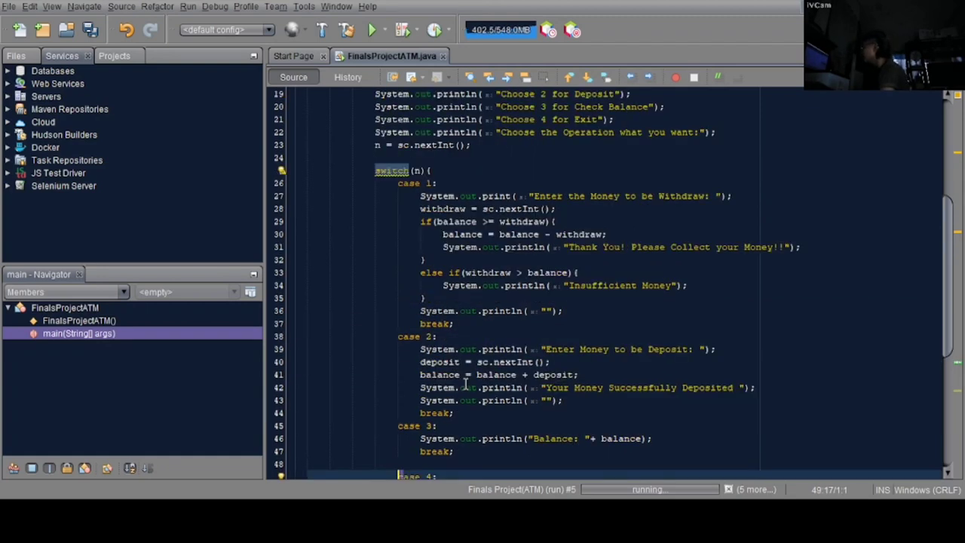
{"action": "scroll", "scroll_direction": "up", "scroll_amount": 3}
{"action": "type", "text": "default:"}
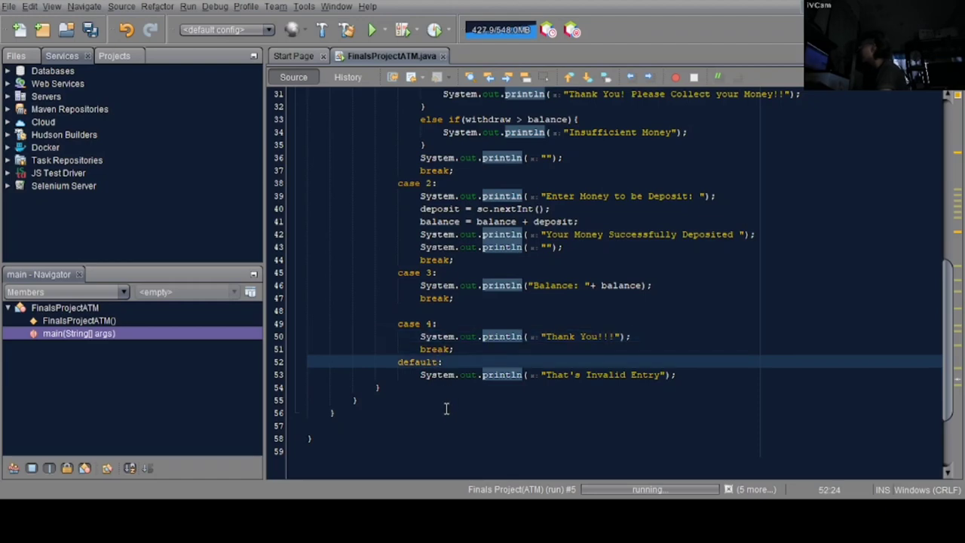
{"action": "scroll", "scroll_direction": "up", "scroll_amount": 3}
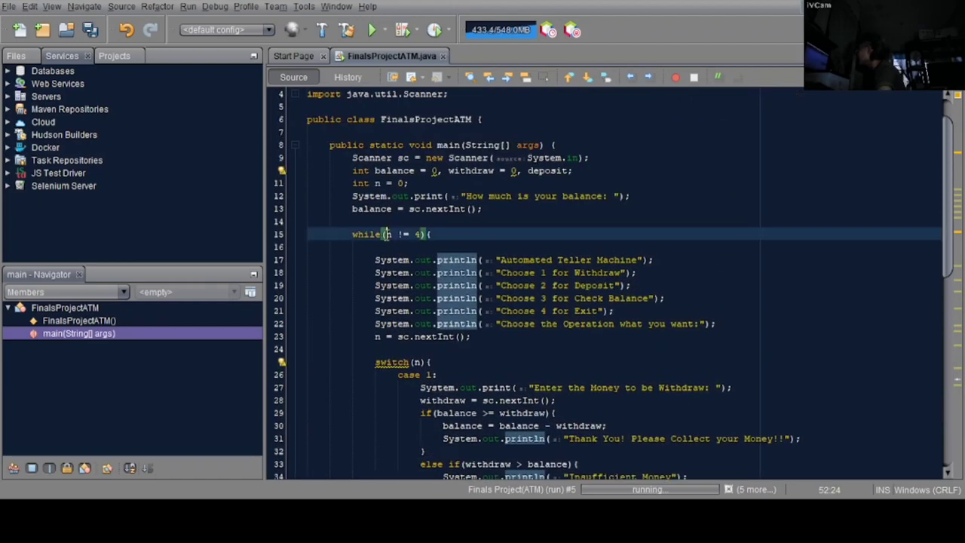
{"action": "scroll", "scroll_direction": "down", "scroll_amount": 3}
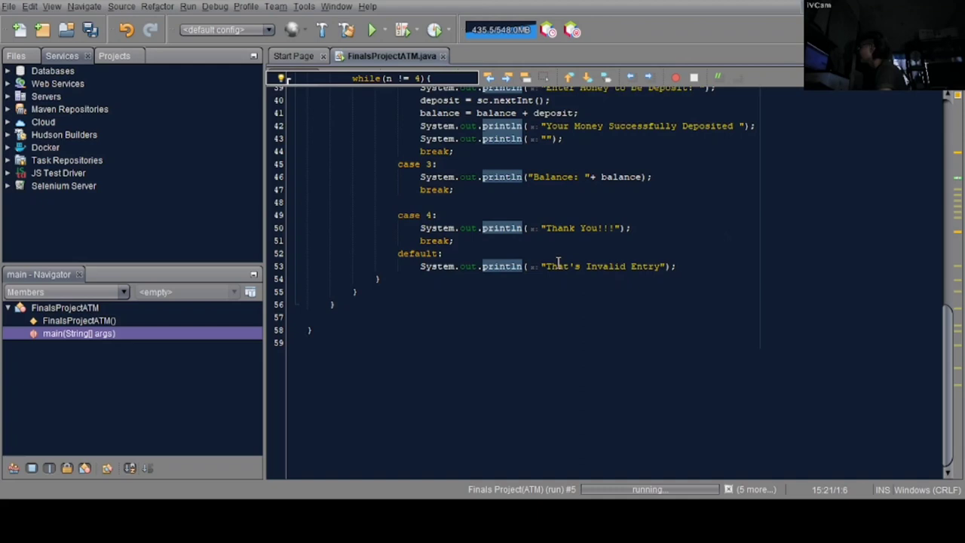
{"action": "double_click", "coordinate": [600, 266]}
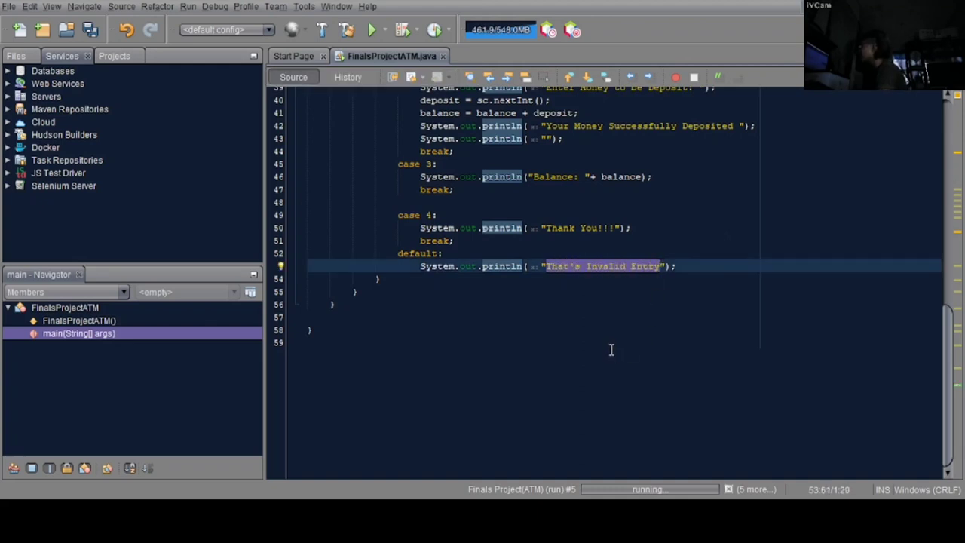
{"action": "scroll", "scroll_direction": "up", "scroll_amount": 3}
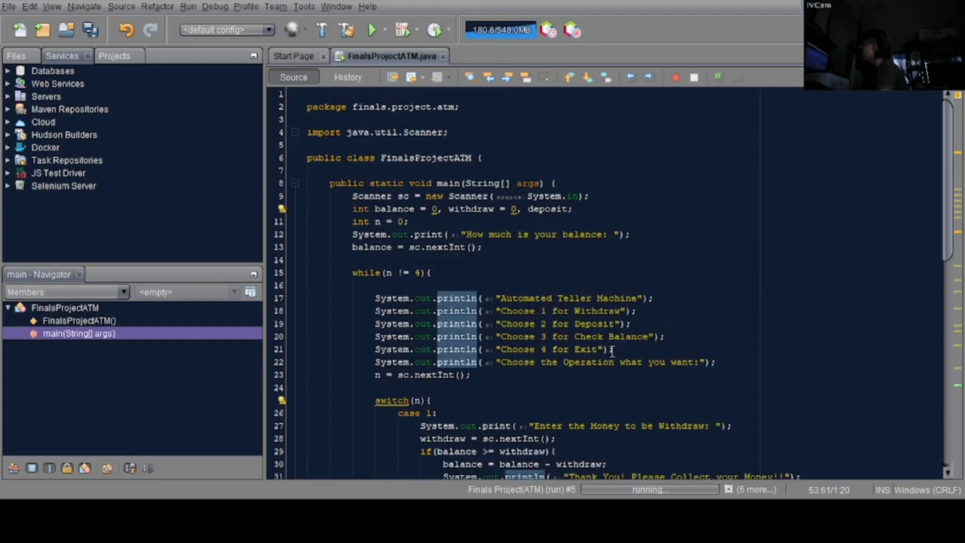
{"action": "mouse_move", "coordinate": [728, 239]}
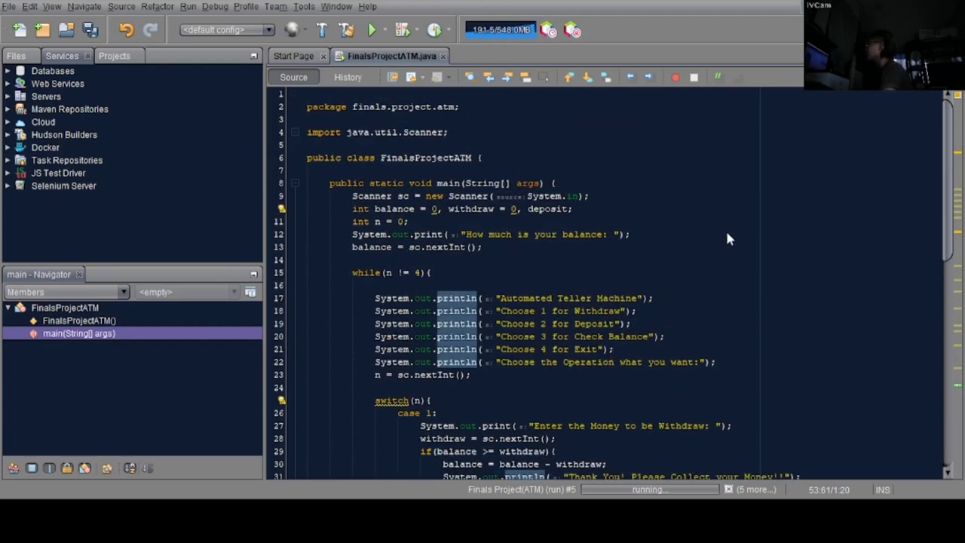
{"action": "left_click", "coordinate": [372, 29]}
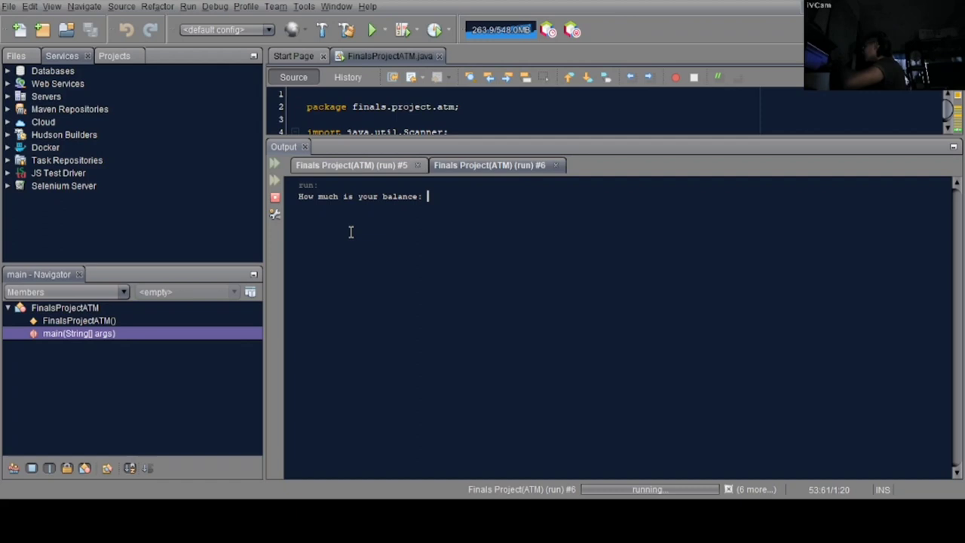
Enter a 10000 starting balance, withdraw 5000, then deposit 5000.
{"action": "type", "text": "1000"}
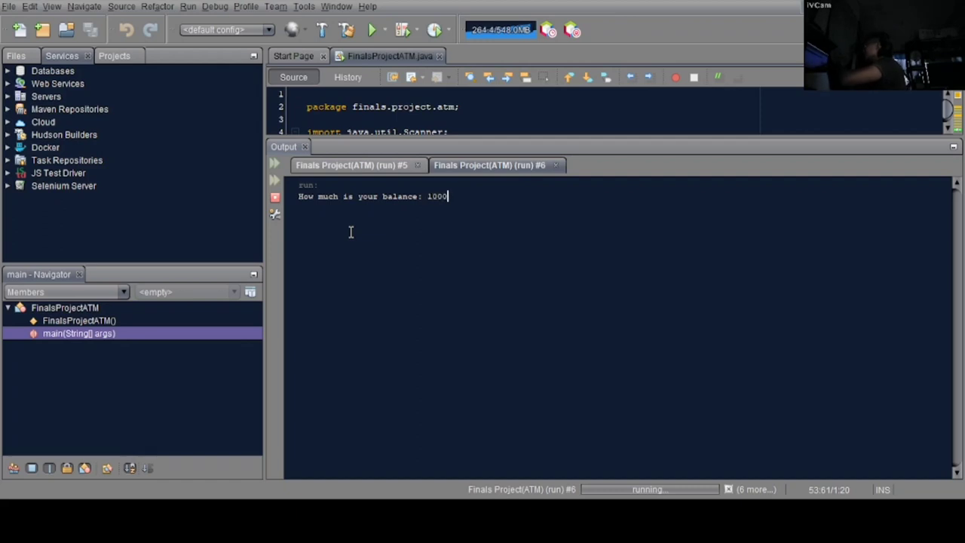
{"action": "type", "text": "0"}
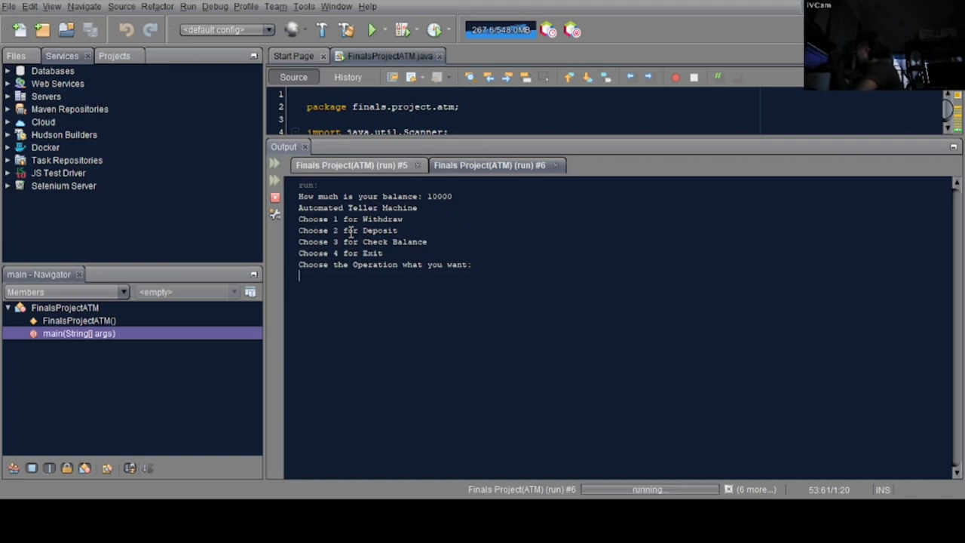
{"action": "type", "text": "1"}
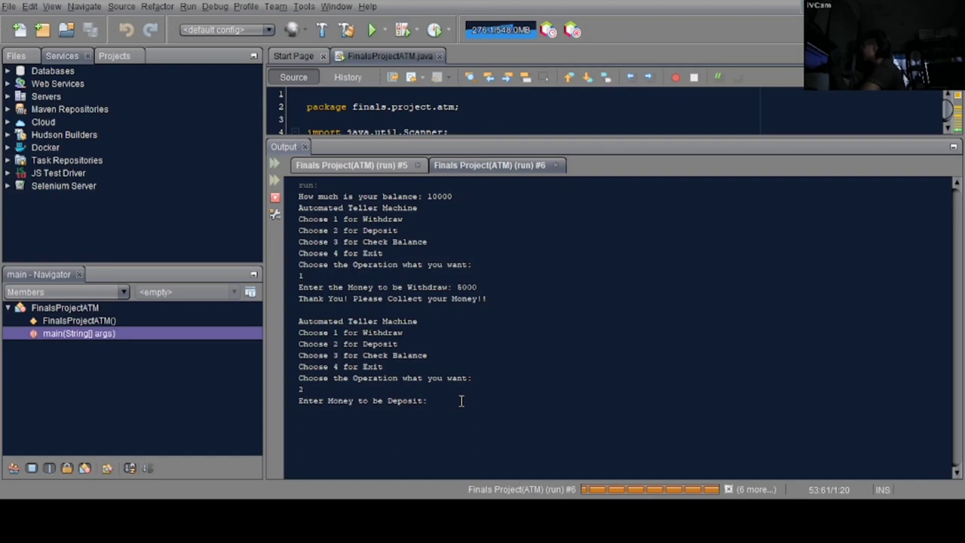
{"action": "type", "text": "5000"}
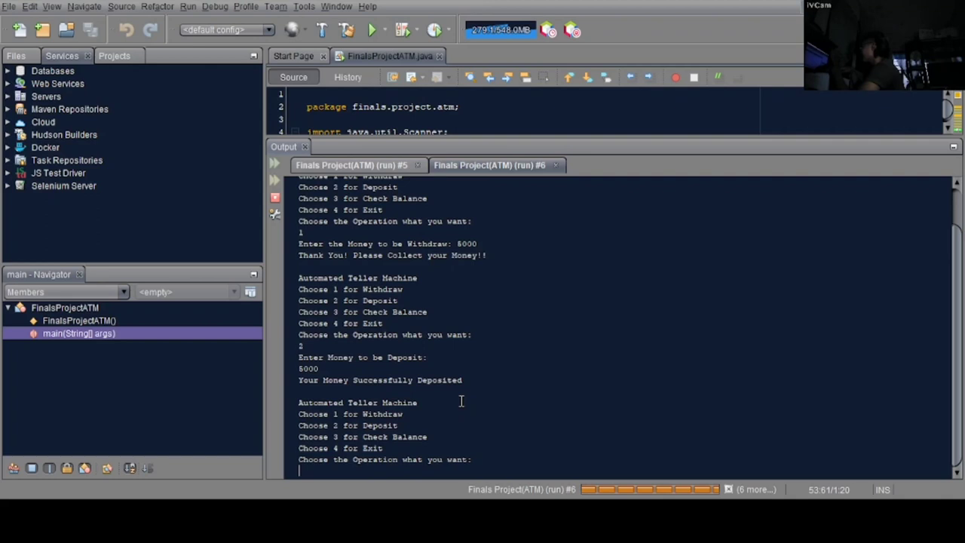
{"action": "mouse_move", "coordinate": [303, 380]}
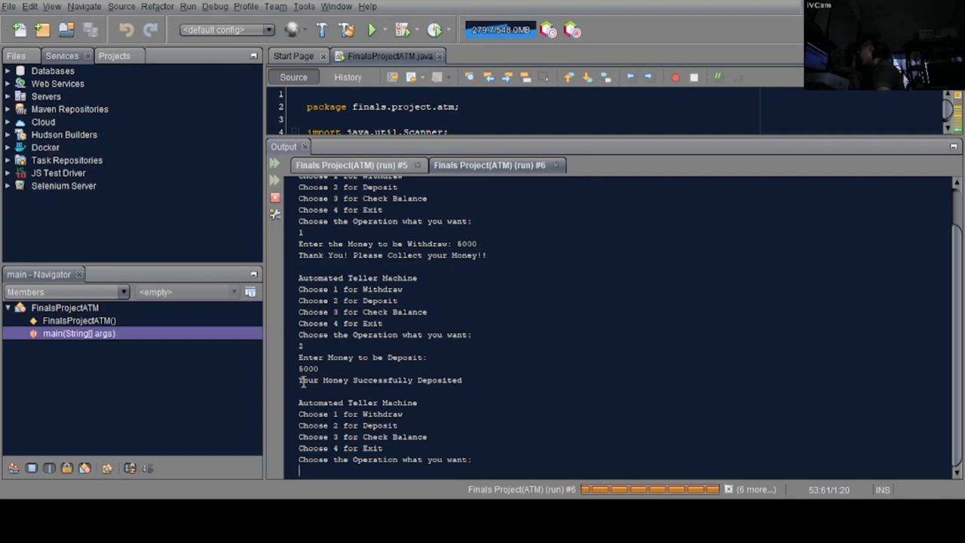
Choose 3 to confirm the 10000 balance, then 4 to exit with Thank You.
{"action": "double_click", "coordinate": [379, 380]}
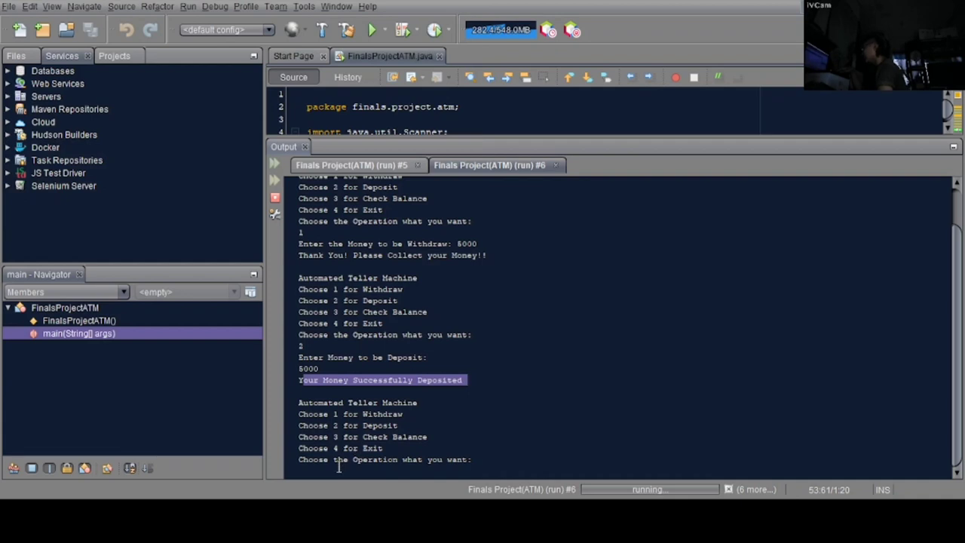
{"action": "left_click", "coordinate": [722, 371]}
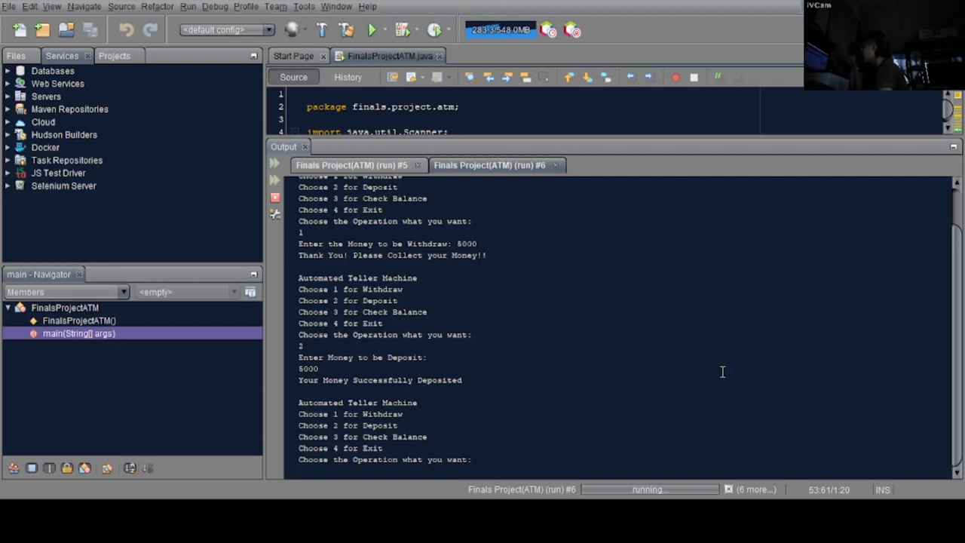
{"action": "type", "text": "3"}
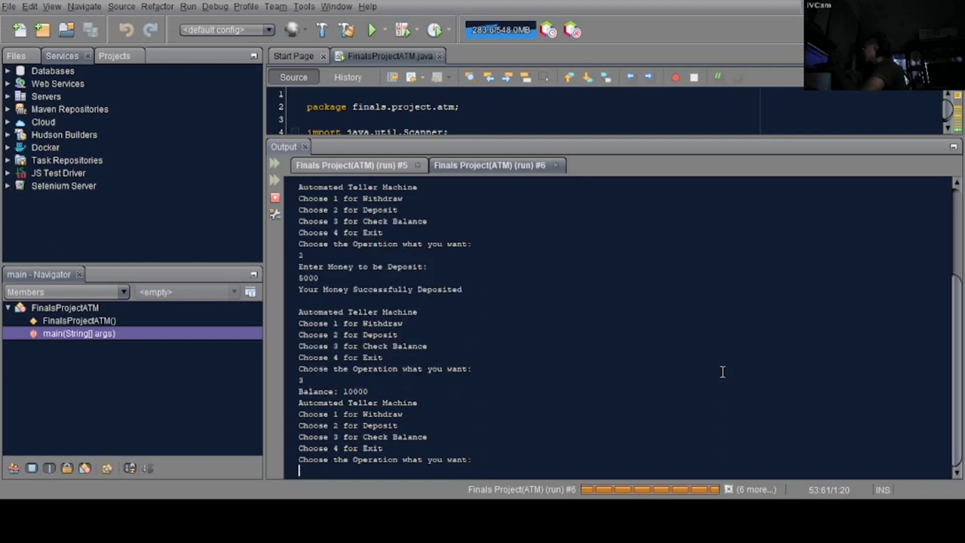
{"action": "mouse_move", "coordinate": [399, 391]}
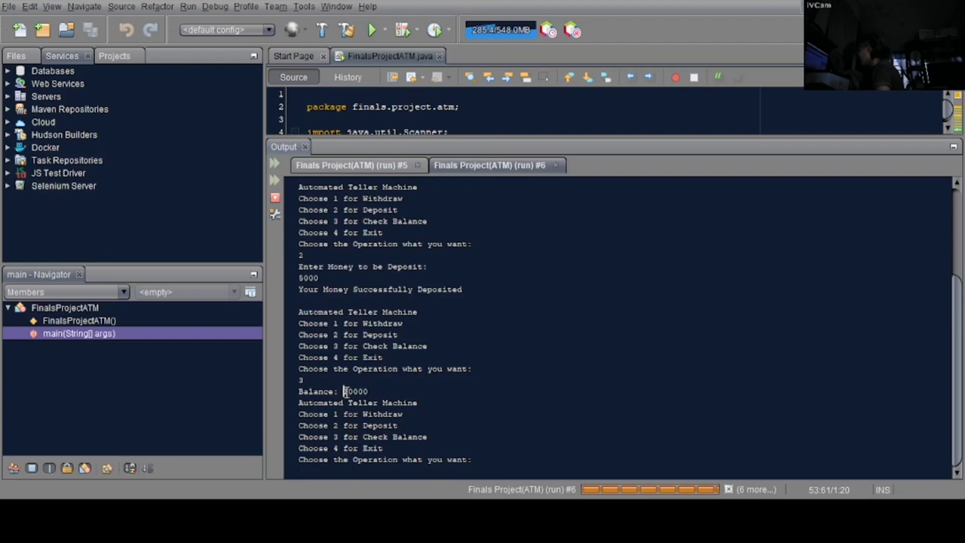
{"action": "double_click", "coordinate": [355, 391]}
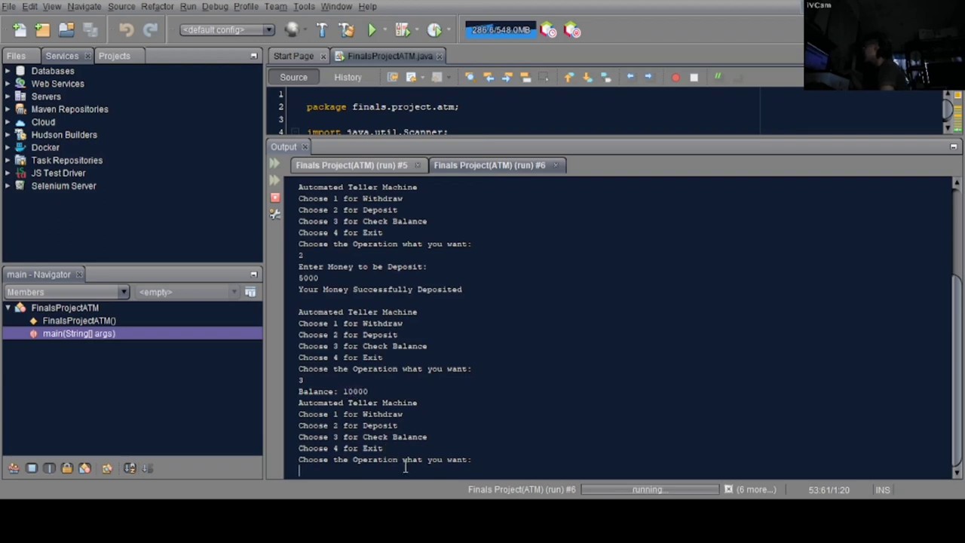
{"action": "mouse_move", "coordinate": [596, 417]}
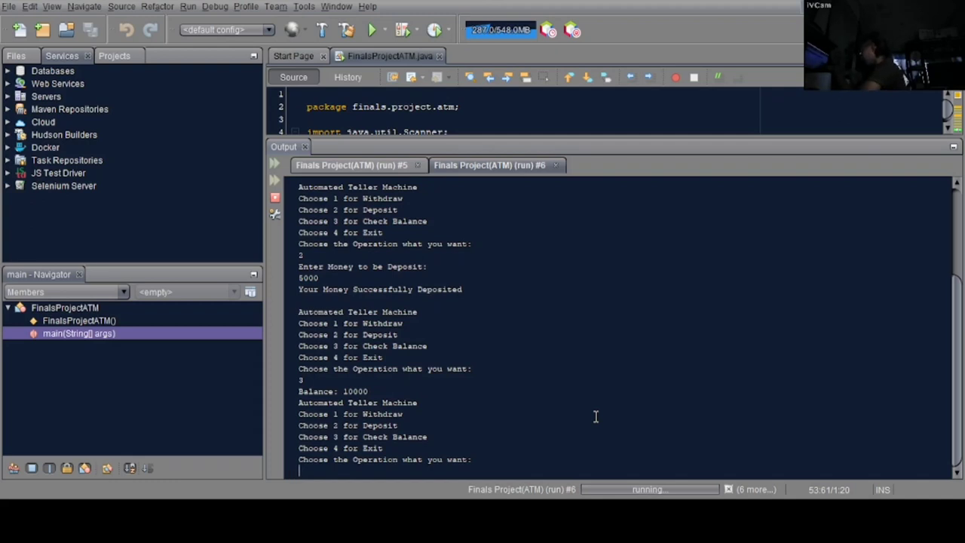
{"action": "type", "text": "4"}
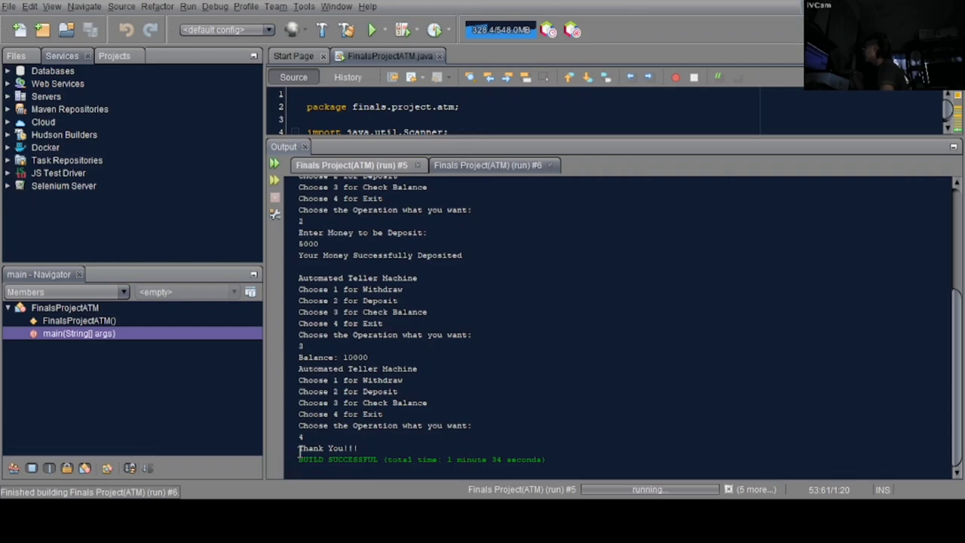
{"action": "double_click", "coordinate": [328, 448]}
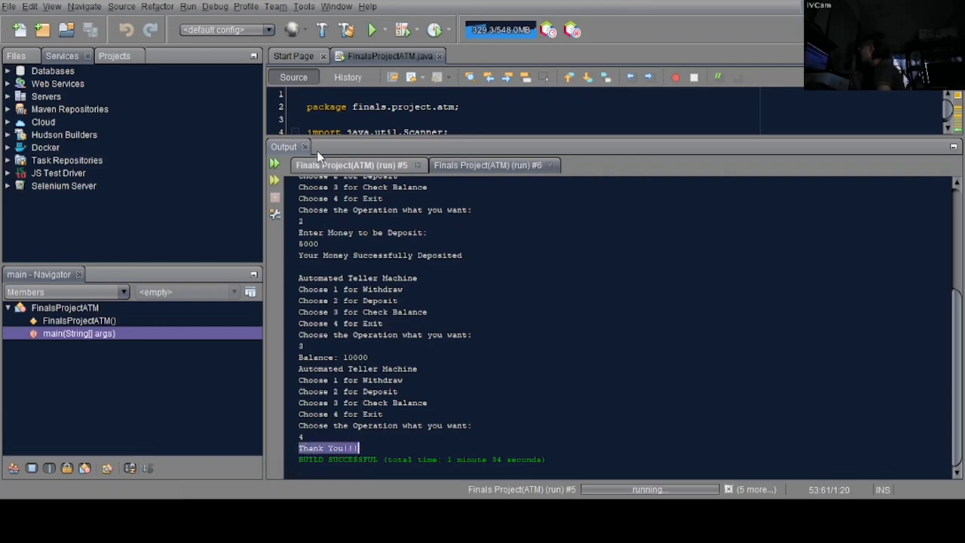
{"action": "mouse_move", "coordinate": [306, 146]}
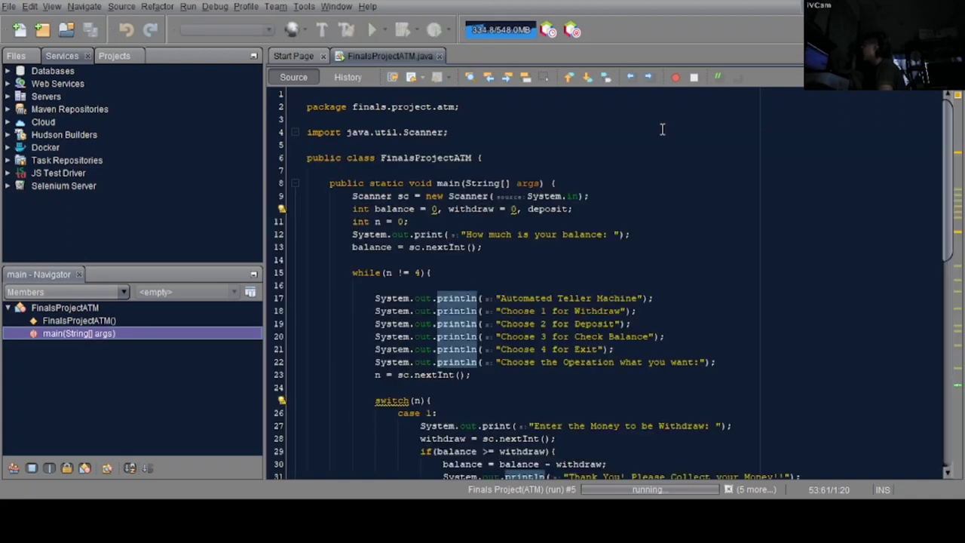
Rerun with a 10000 balance, enter invalid choice 5, then exit with 4.
{"action": "left_click", "coordinate": [371, 29]}
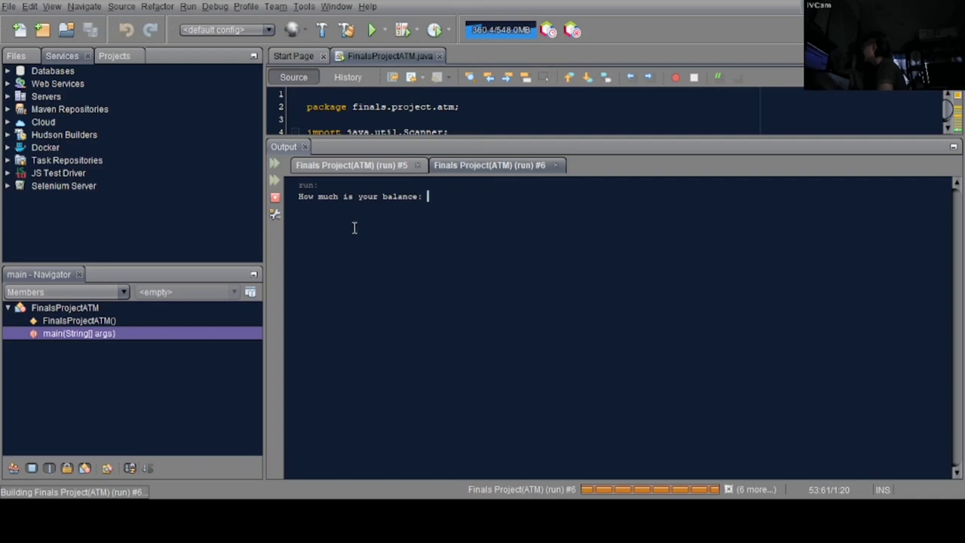
{"action": "type", "text": "10000"}
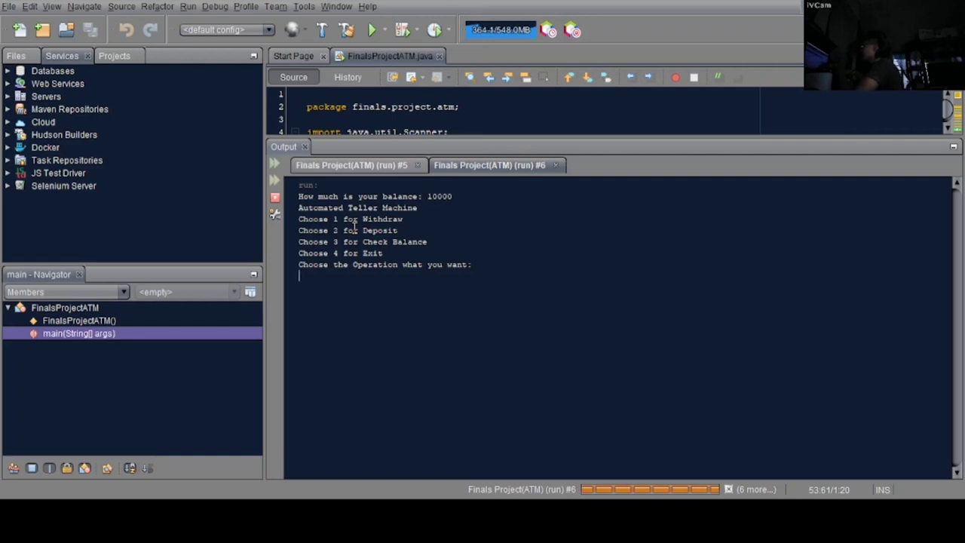
{"action": "type", "text": "5"}
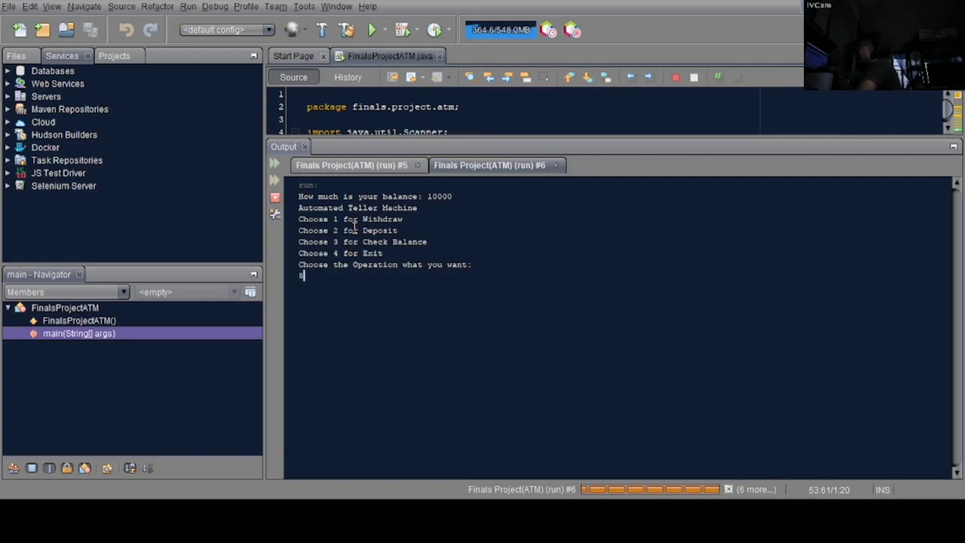
{"action": "key", "text": "Return"}
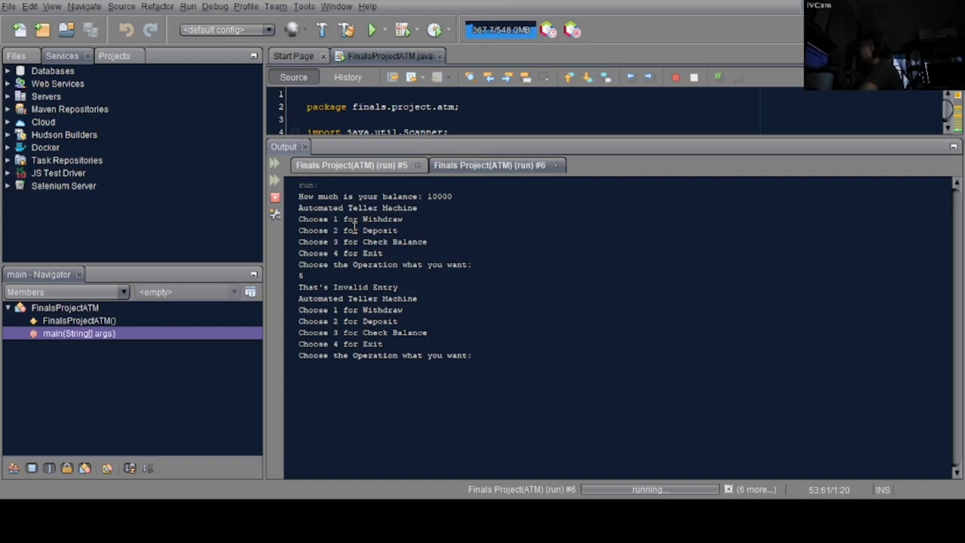
{"action": "type", "text": "4"}
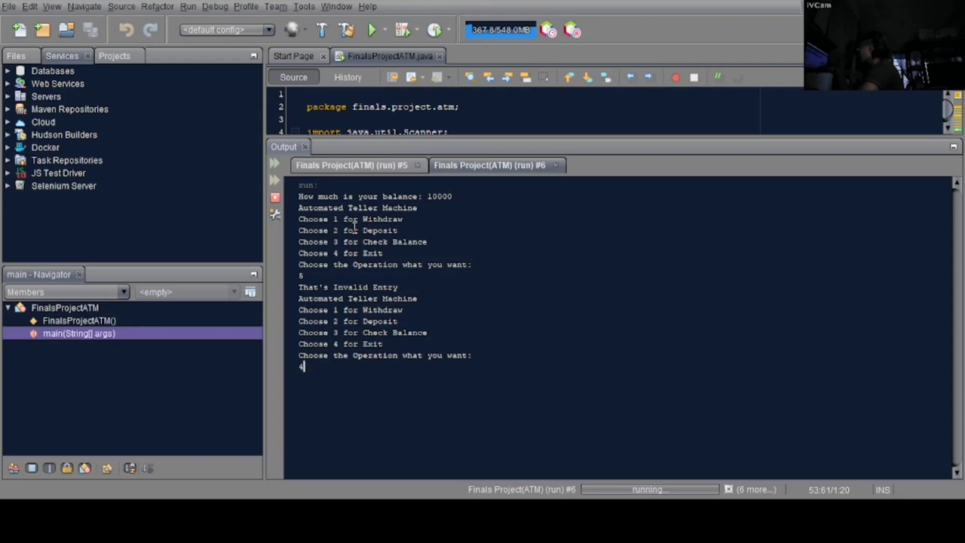
{"action": "key", "text": "Return"}
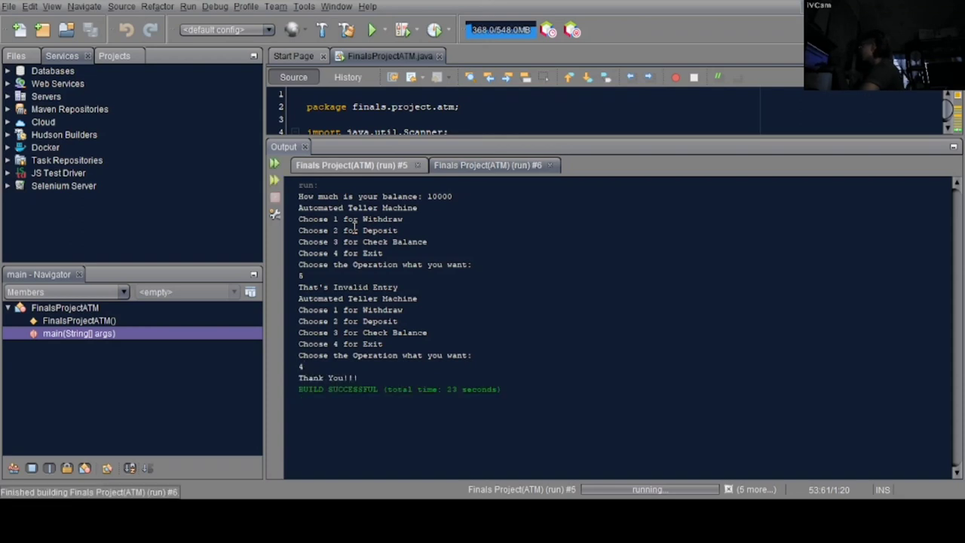